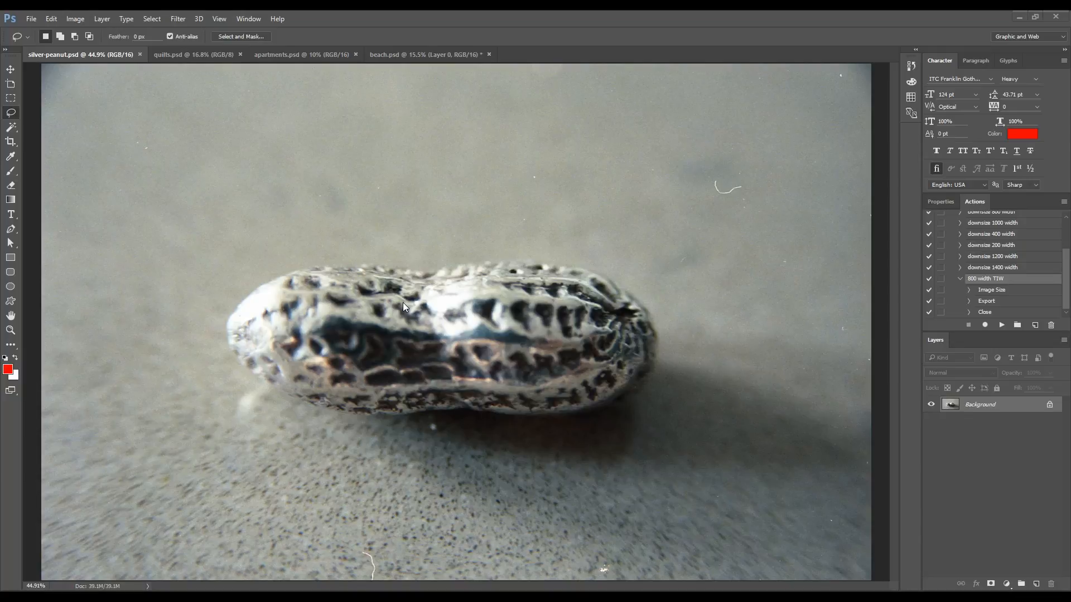
{"action": "mouse_move", "coordinate": [676, 203]}
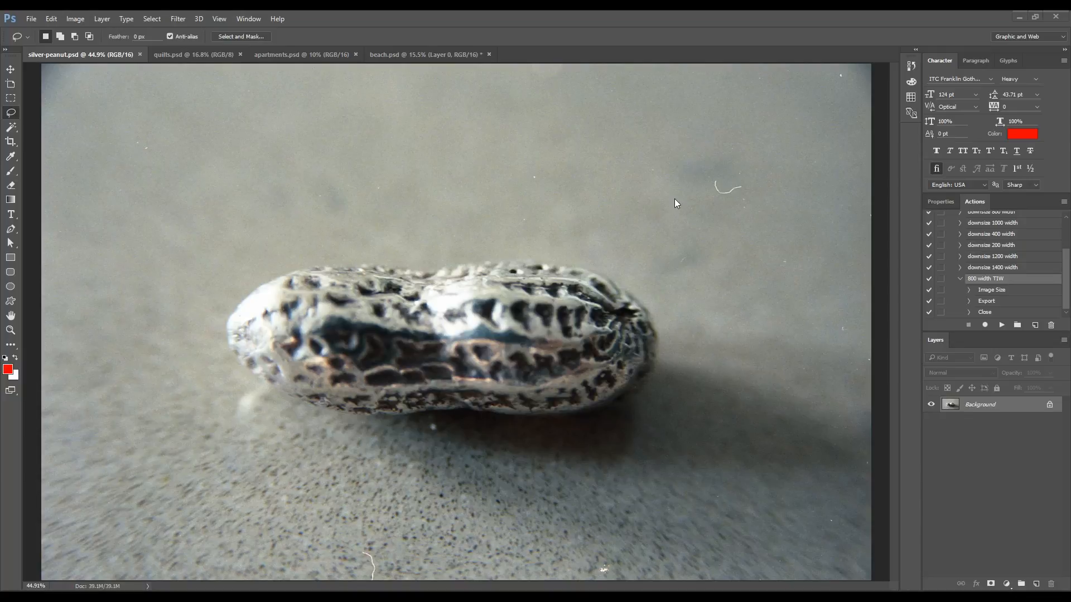
{"action": "mouse_move", "coordinate": [72, 126]}
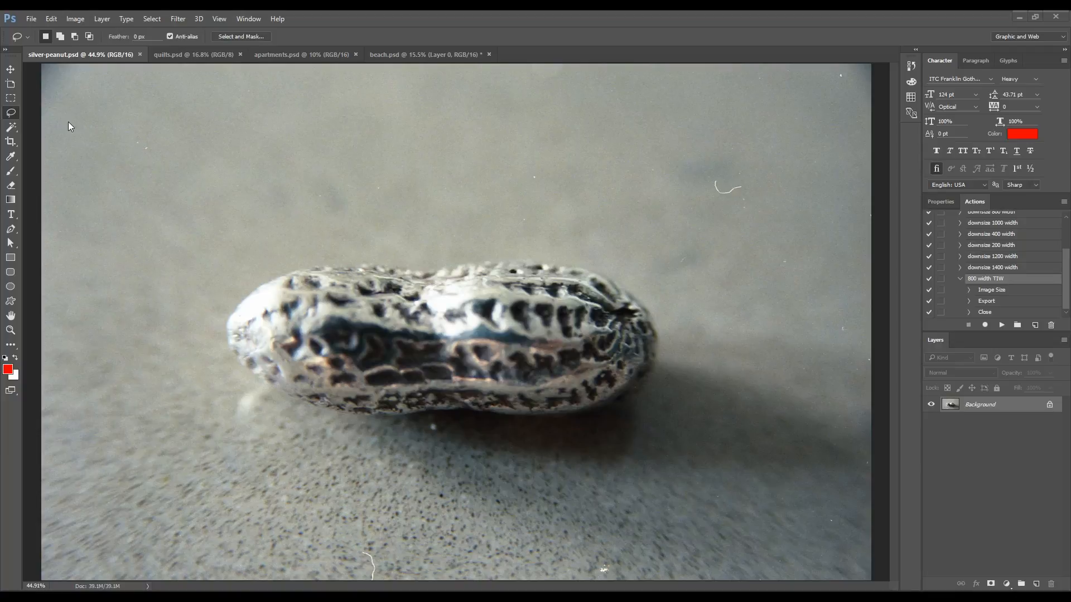
{"action": "mouse_move", "coordinate": [756, 15]}
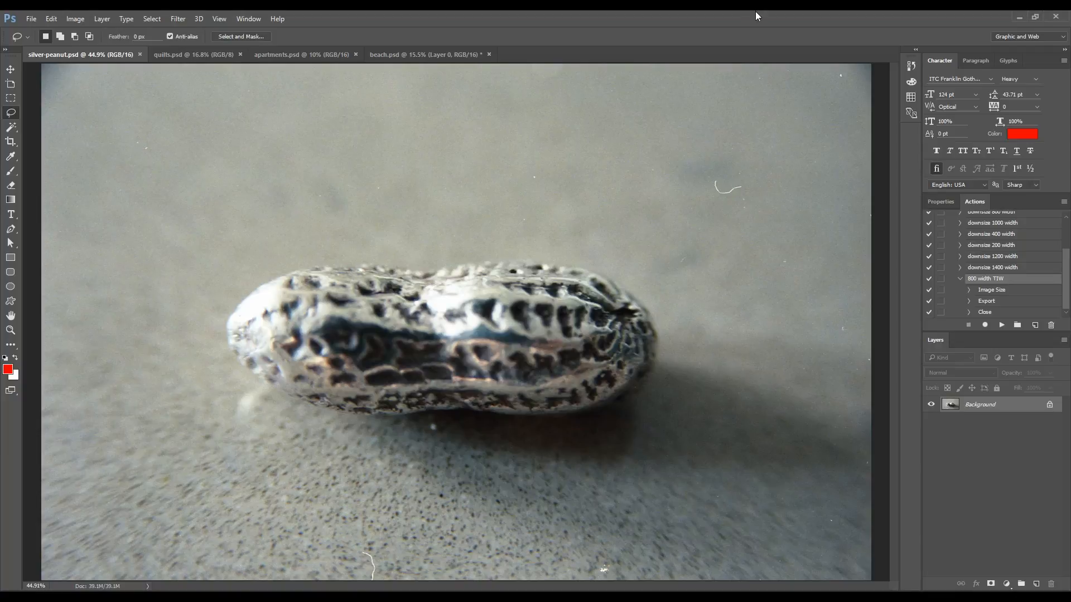
{"action": "mouse_move", "coordinate": [715, 190]}
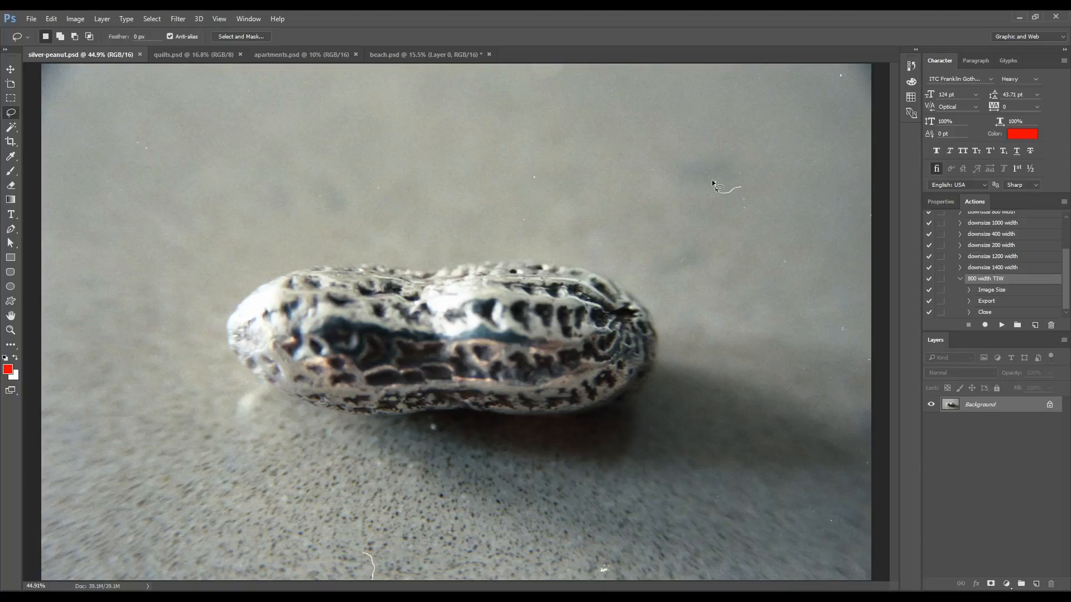
{"action": "mouse_move", "coordinate": [715, 191]}
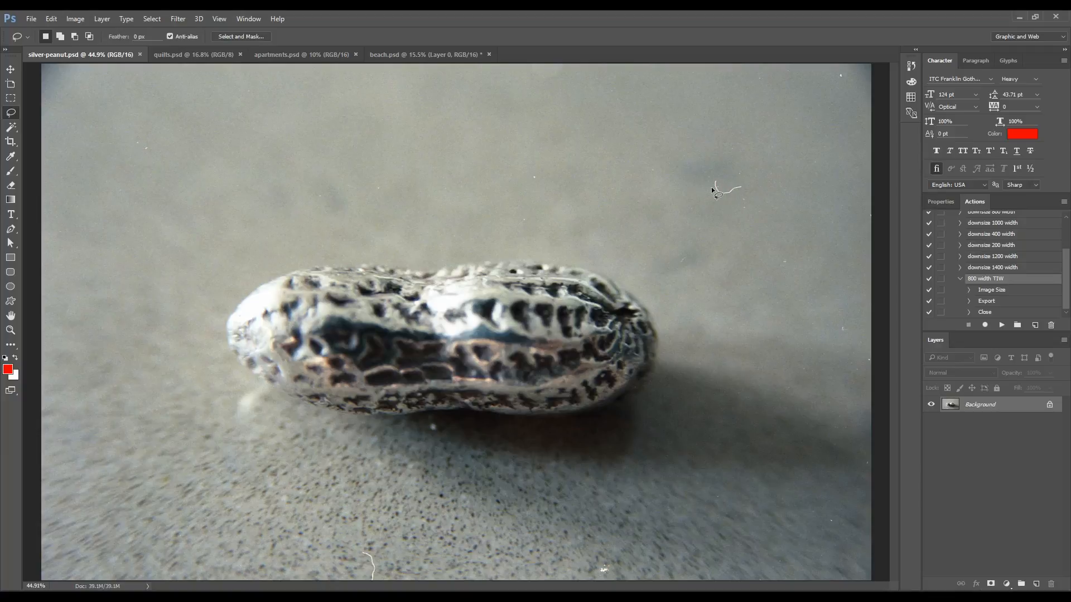
{"action": "mouse_move", "coordinate": [10, 114]}
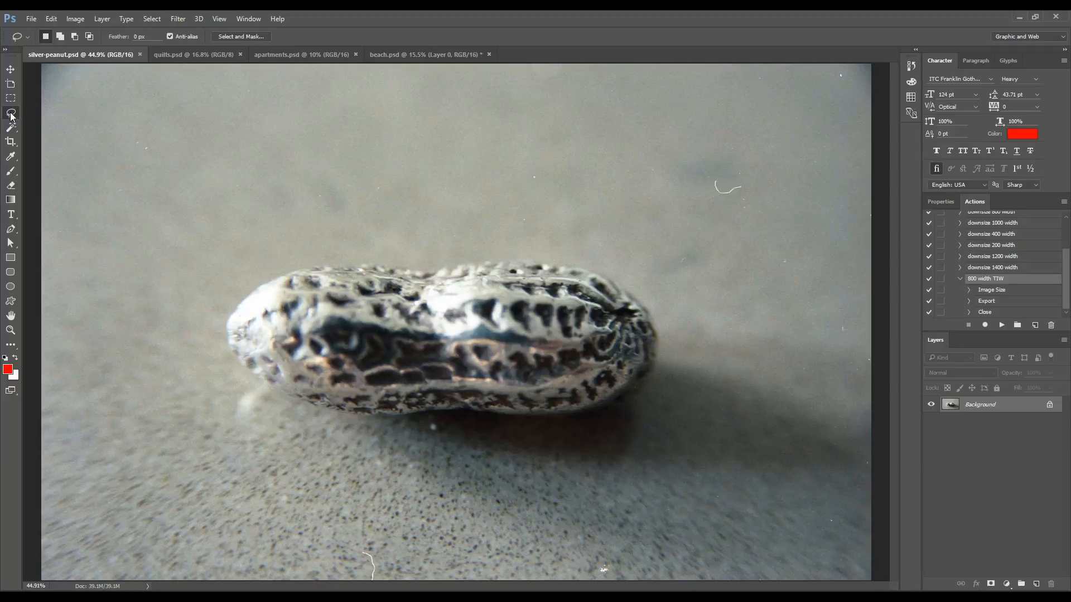
{"action": "mouse_move", "coordinate": [11, 114]}
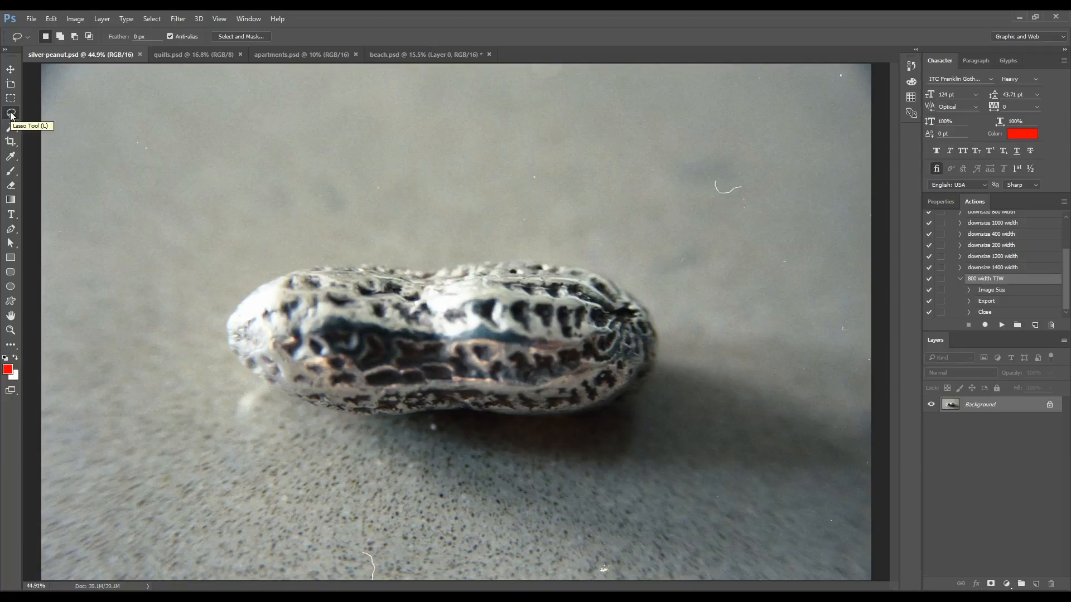
{"action": "mouse_move", "coordinate": [715, 189]}
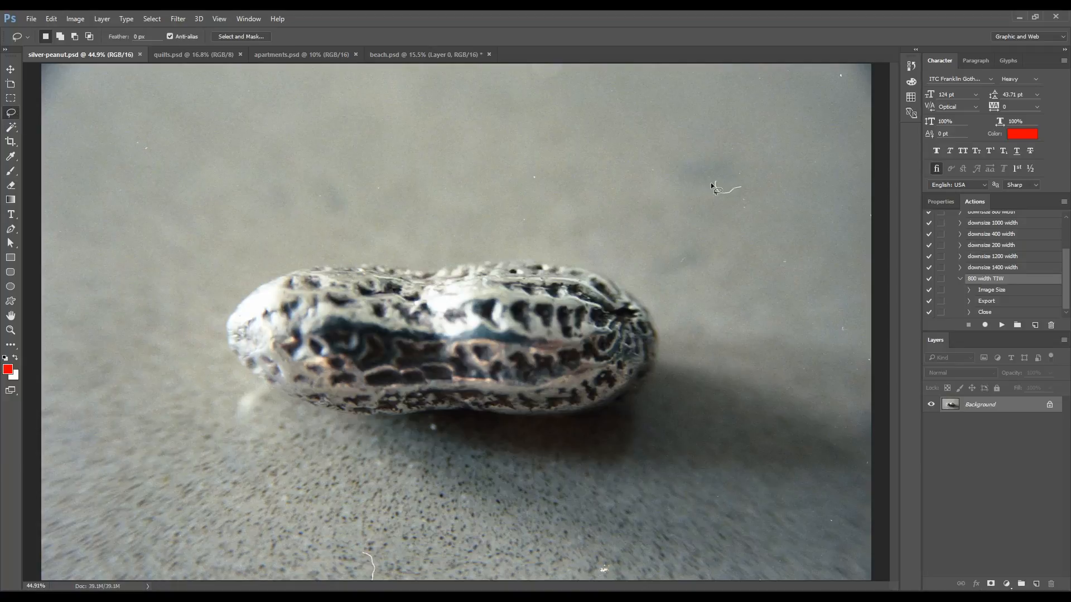
{"action": "mouse_move", "coordinate": [713, 182]}
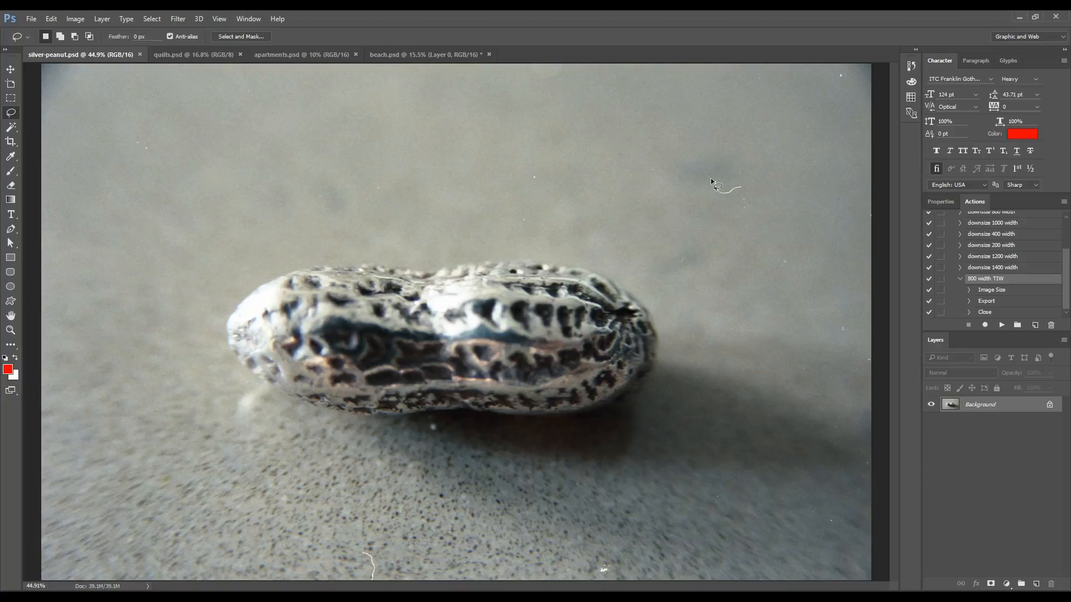
{"action": "mouse_move", "coordinate": [717, 192]}
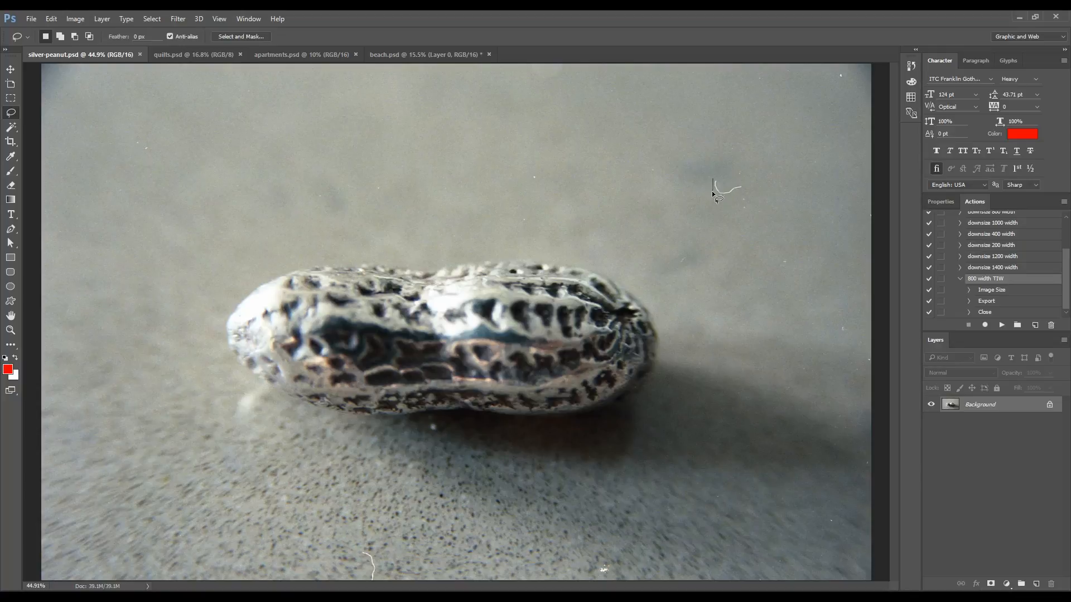
{"action": "mouse_move", "coordinate": [727, 190]}
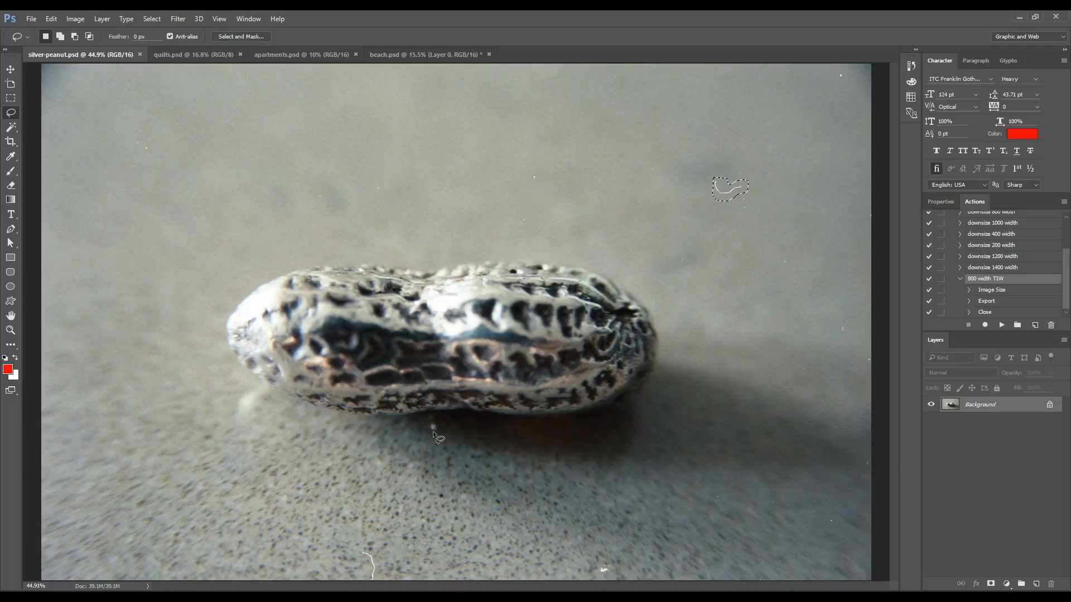
{"action": "mouse_move", "coordinate": [442, 428]}
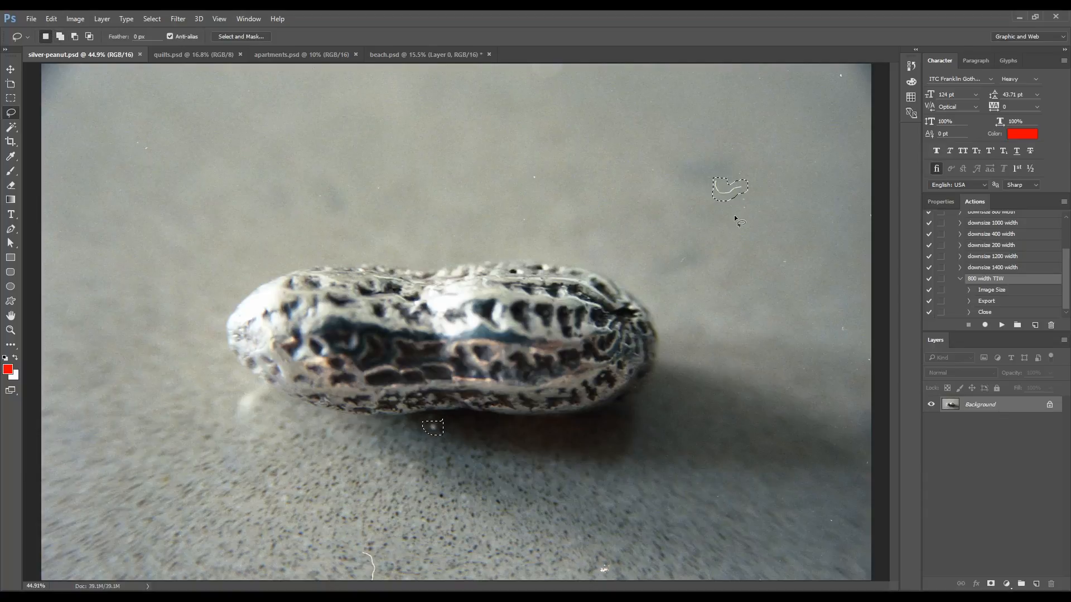
{"action": "mouse_move", "coordinate": [437, 444]}
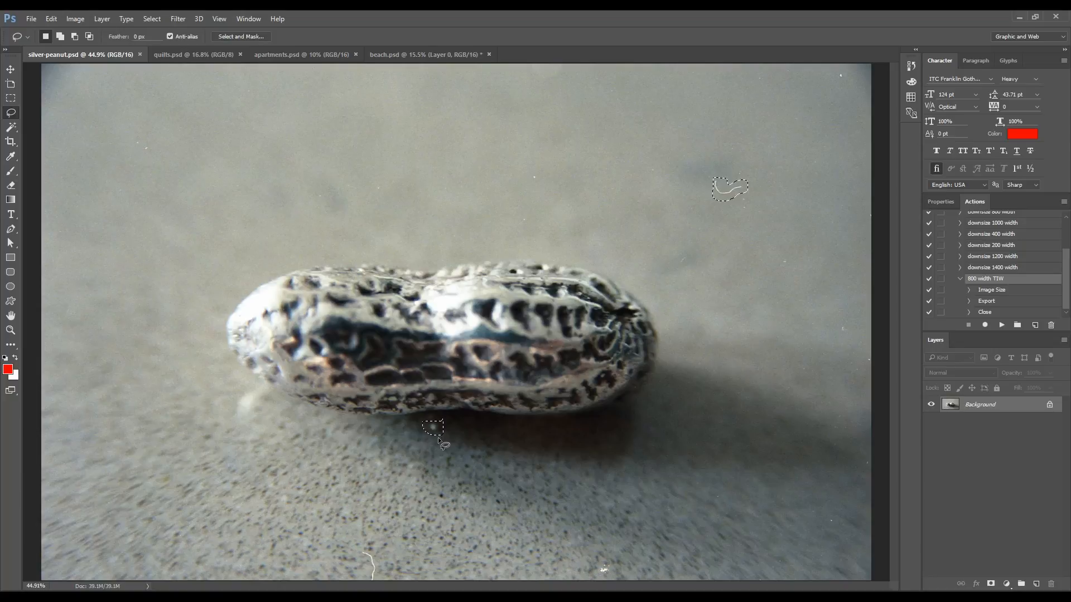
{"action": "mouse_move", "coordinate": [406, 550]}
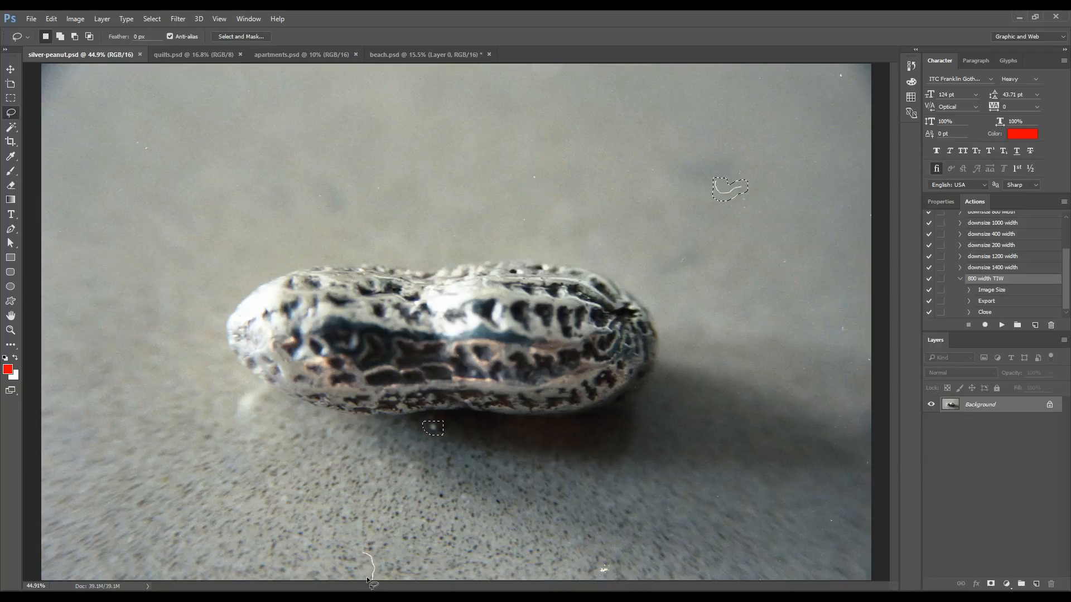
{"action": "mouse_move", "coordinate": [364, 552]}
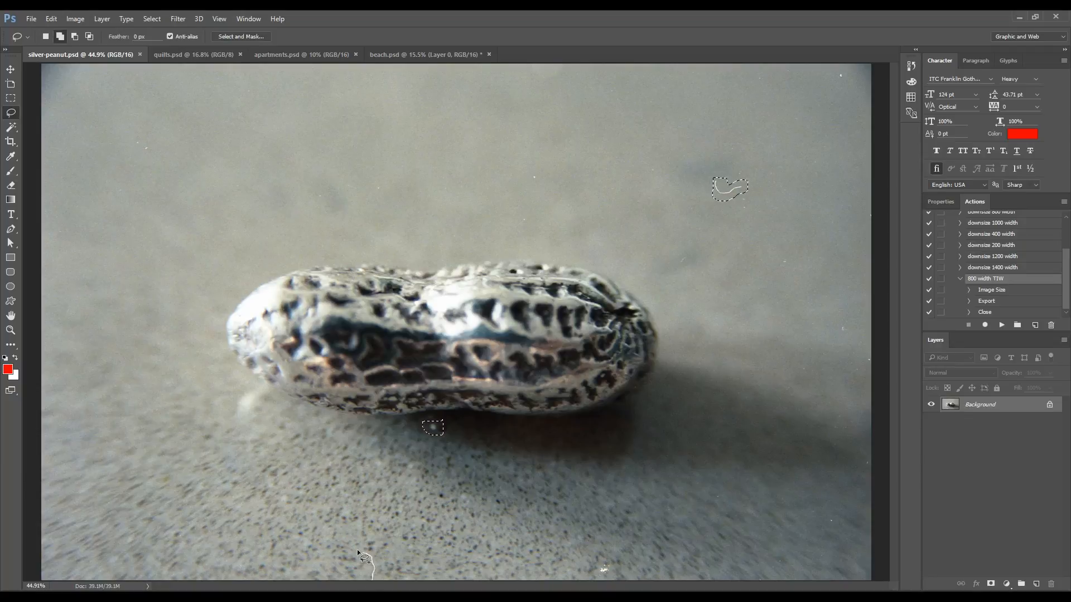
{"action": "mouse_move", "coordinate": [368, 559]}
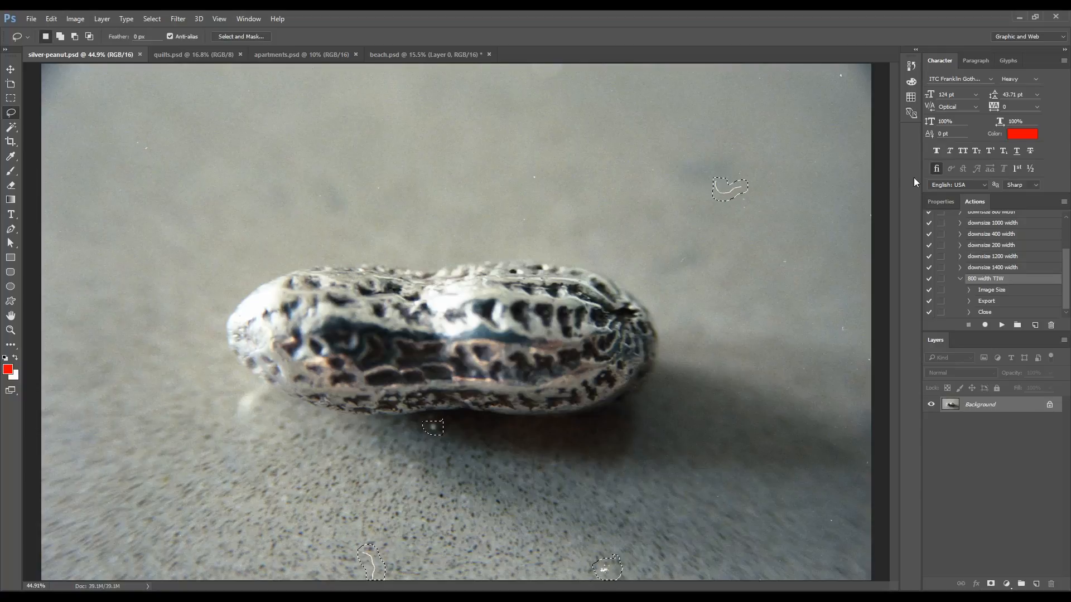
{"action": "mouse_move", "coordinate": [539, 181]}
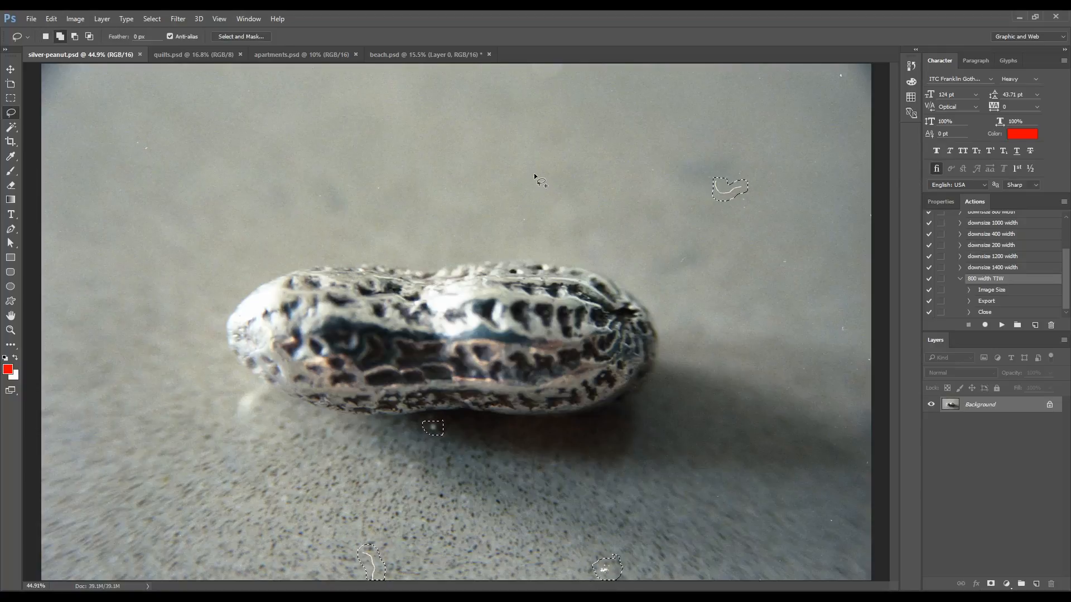
{"action": "mouse_move", "coordinate": [526, 227]}
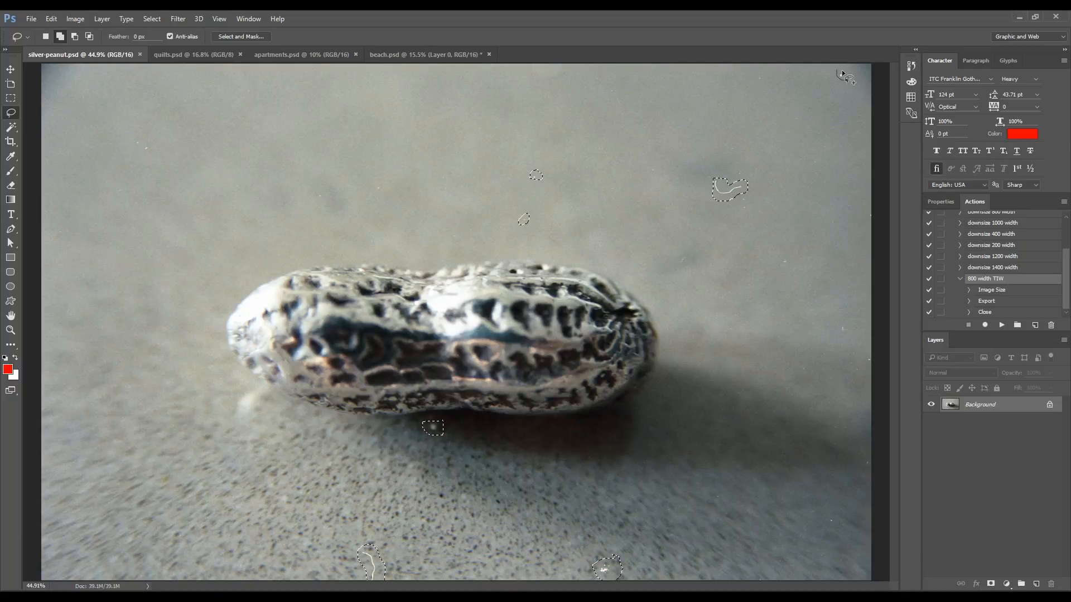
{"action": "mouse_move", "coordinate": [523, 250]}
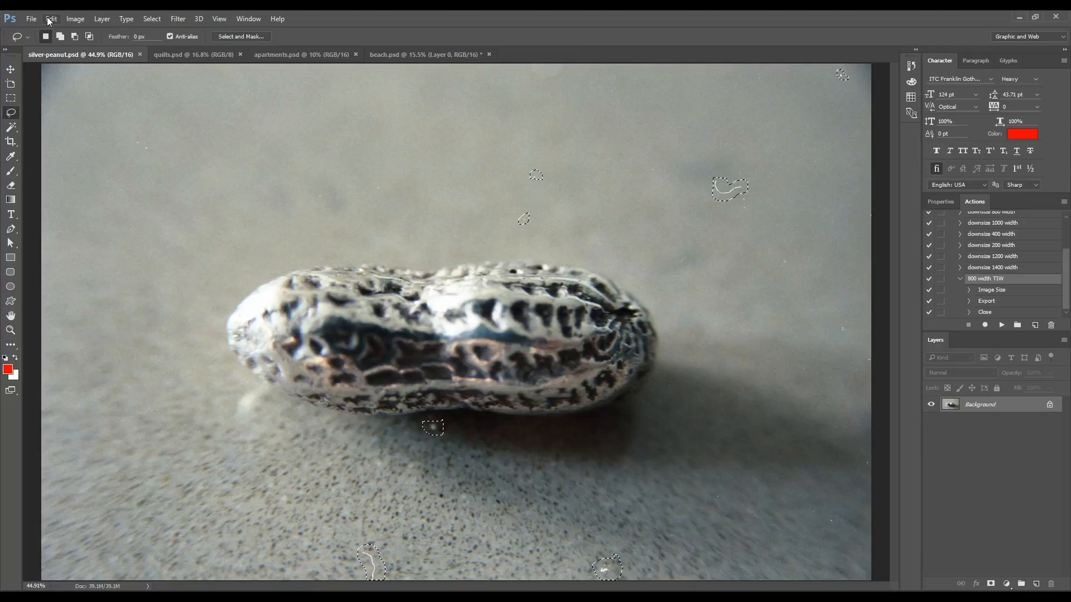
Step: Content-Aware fill the outlined dust specks and hair on the gray backdrop
{"action": "left_click", "coordinate": [51, 19]}
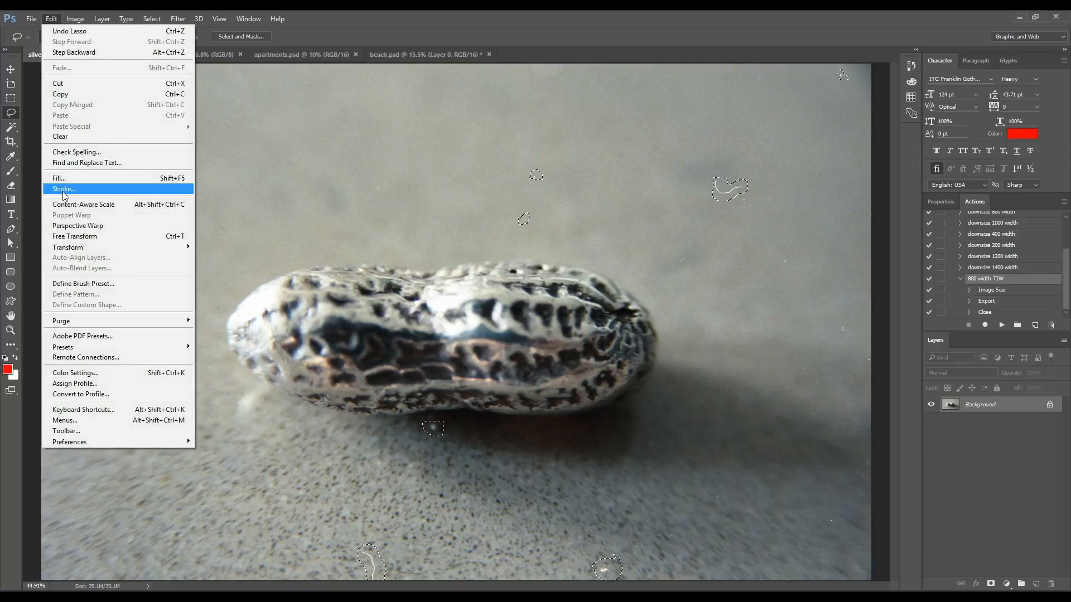
{"action": "mouse_move", "coordinate": [61, 179]}
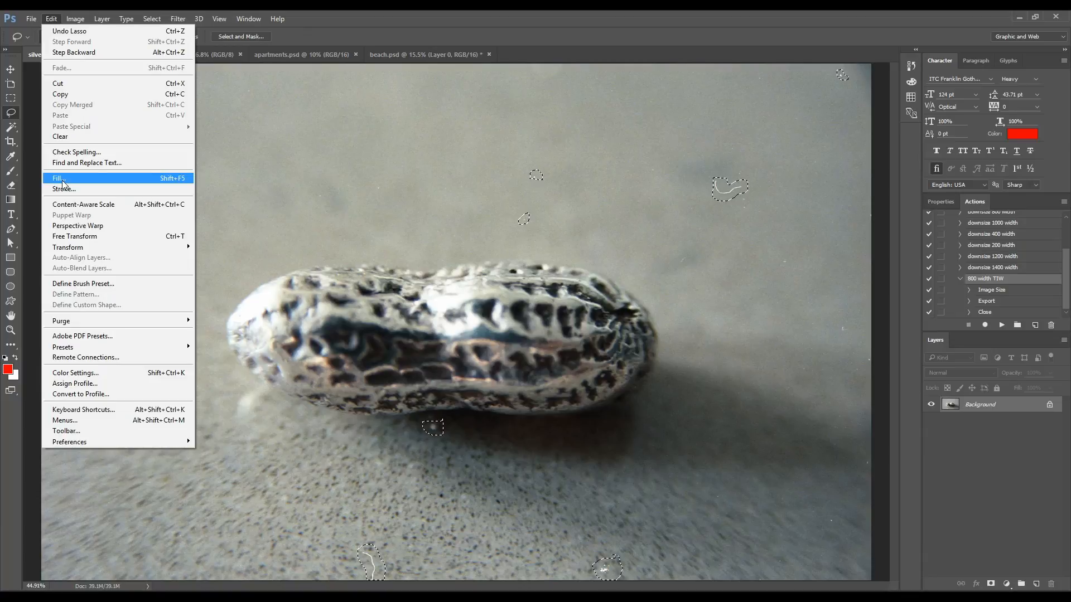
{"action": "left_click", "coordinate": [58, 179]}
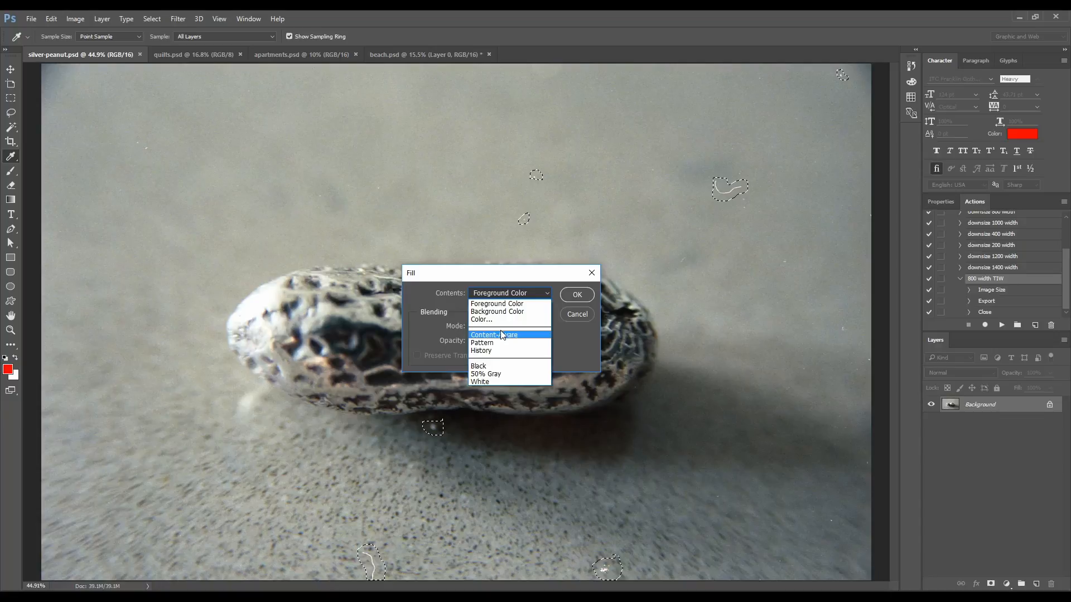
{"action": "left_click", "coordinate": [489, 335]}
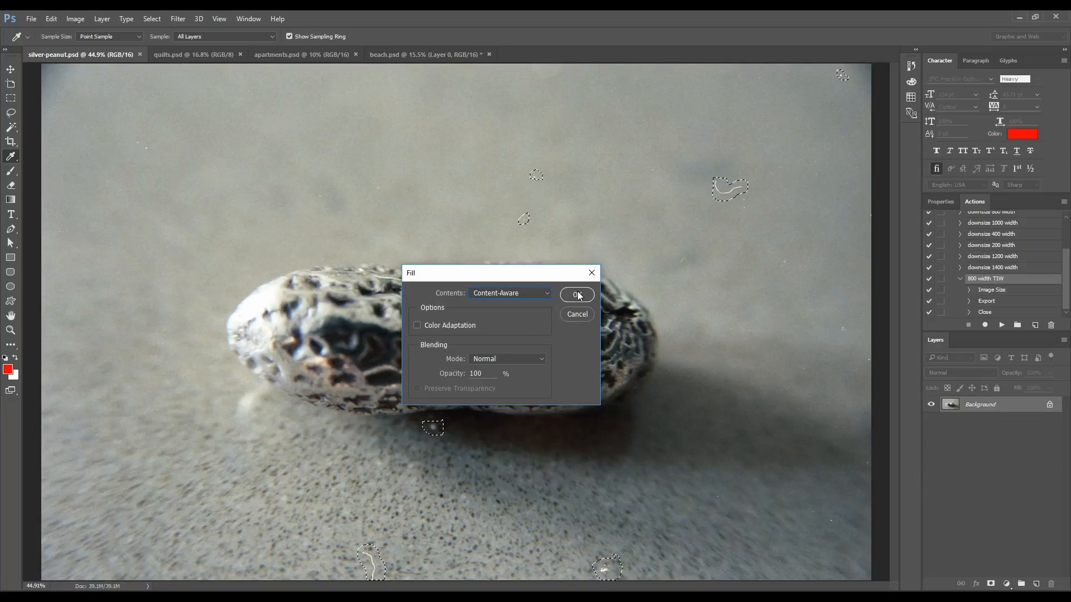
{"action": "left_click", "coordinate": [576, 295]}
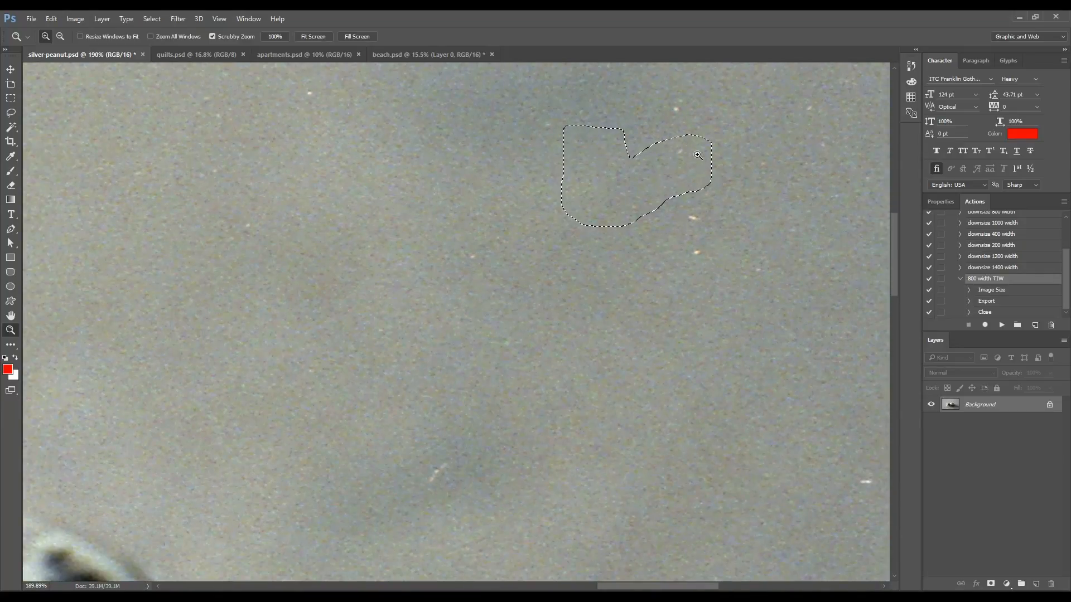
Step: Zoom back out to view the whole cleaned peanut photo
{"action": "left_click", "coordinate": [312, 36]}
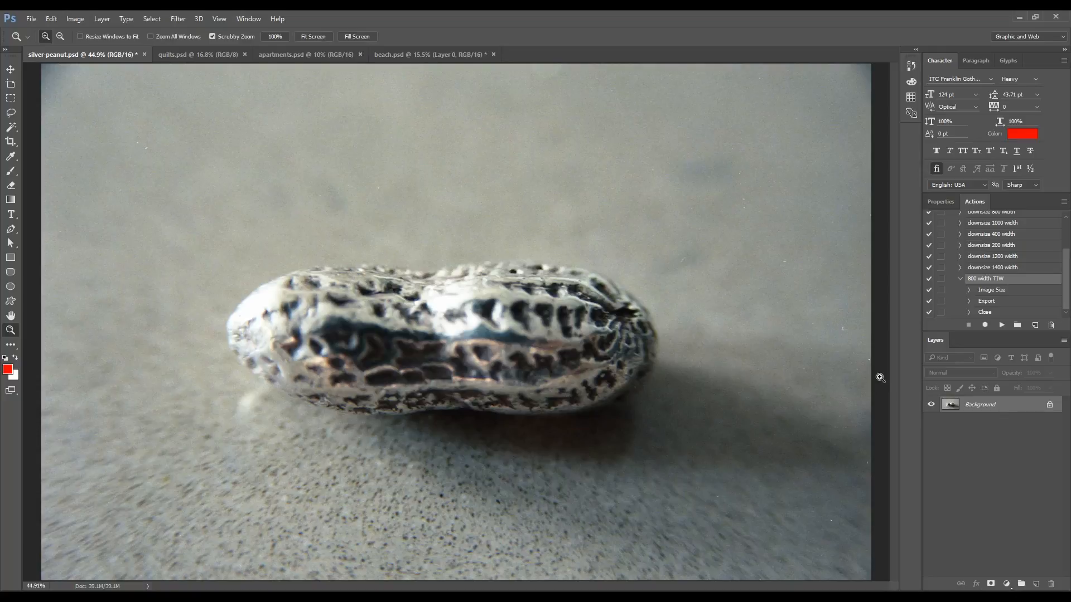
{"action": "mouse_move", "coordinate": [340, 115]}
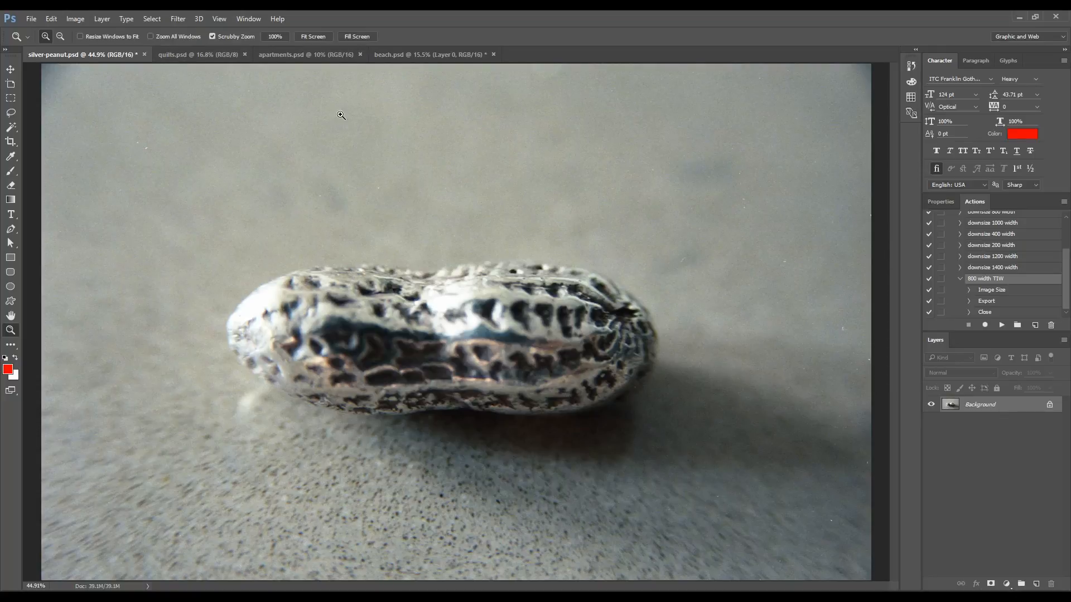
{"action": "mouse_move", "coordinate": [198, 55]}
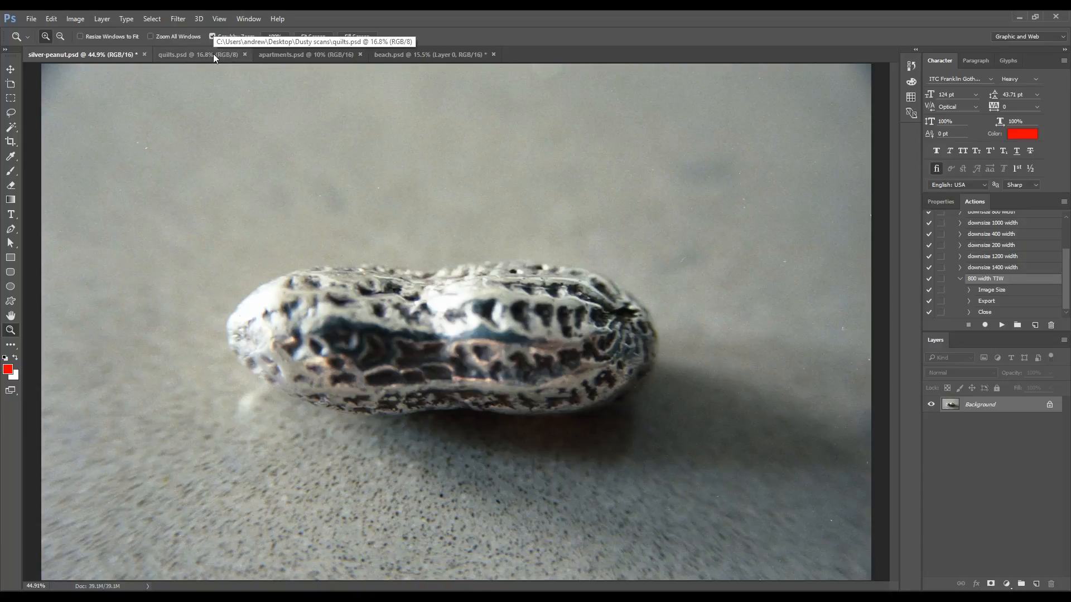
Step: Switch to the quilts.psd photo and pick the Lasso tool for the dust spots
{"action": "left_click", "coordinate": [198, 55]}
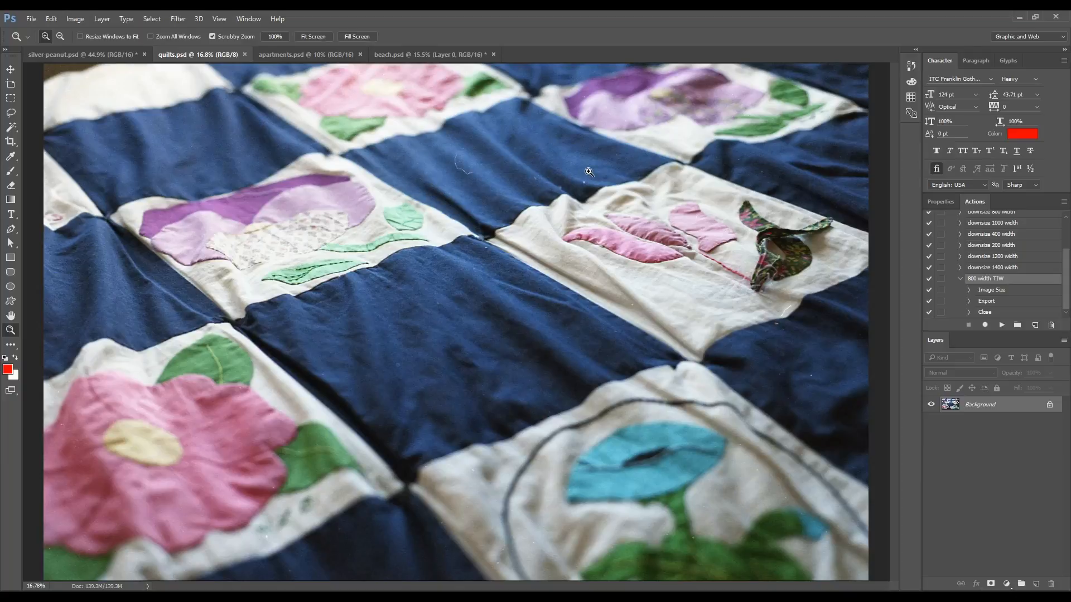
{"action": "left_click", "coordinate": [10, 113]}
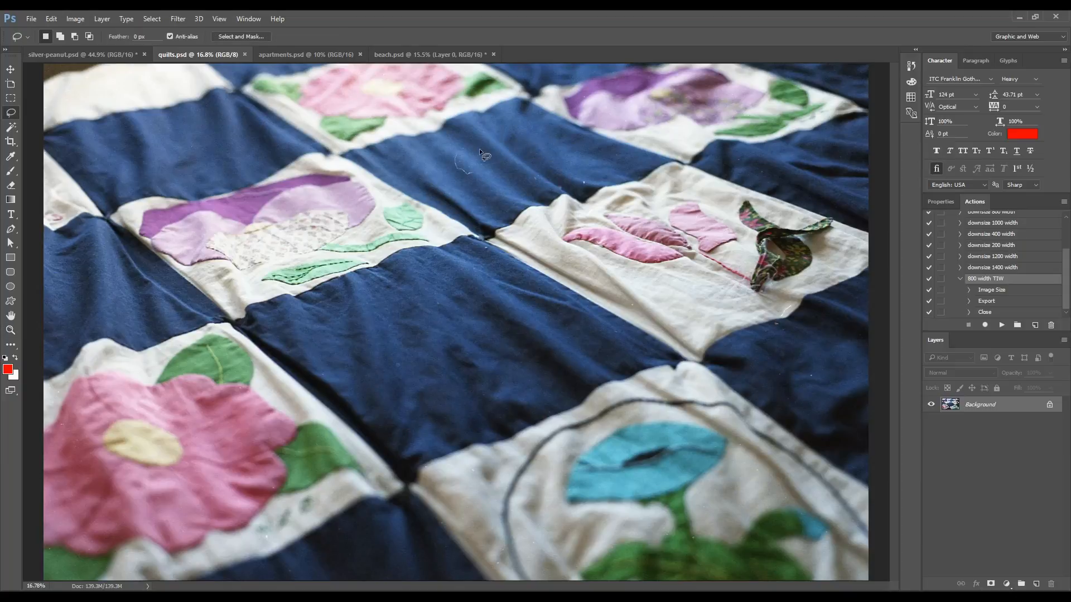
{"action": "mouse_move", "coordinate": [465, 155]}
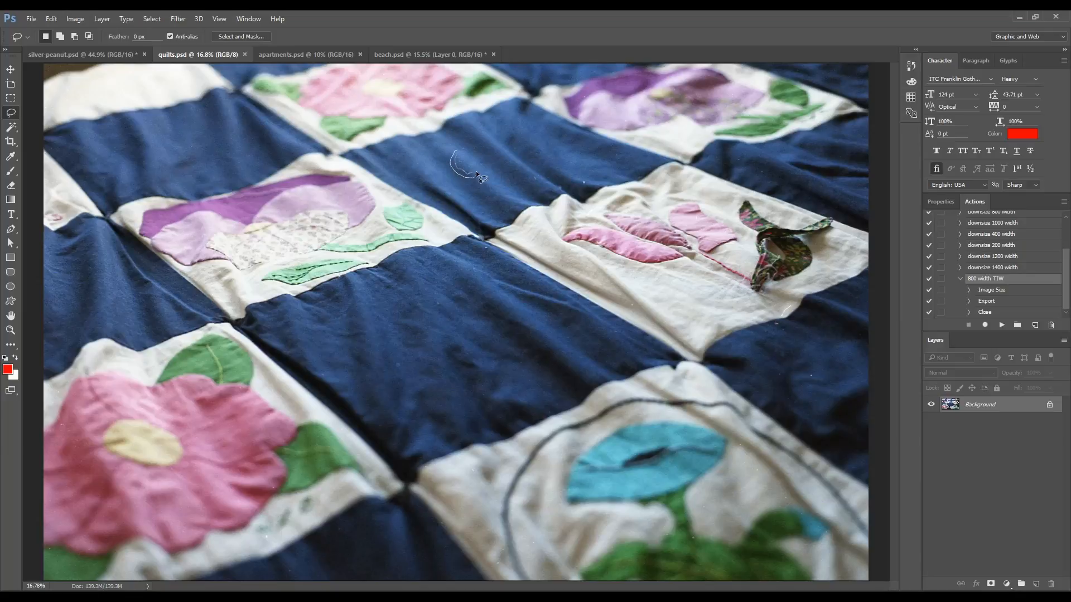
{"action": "mouse_move", "coordinate": [461, 161]}
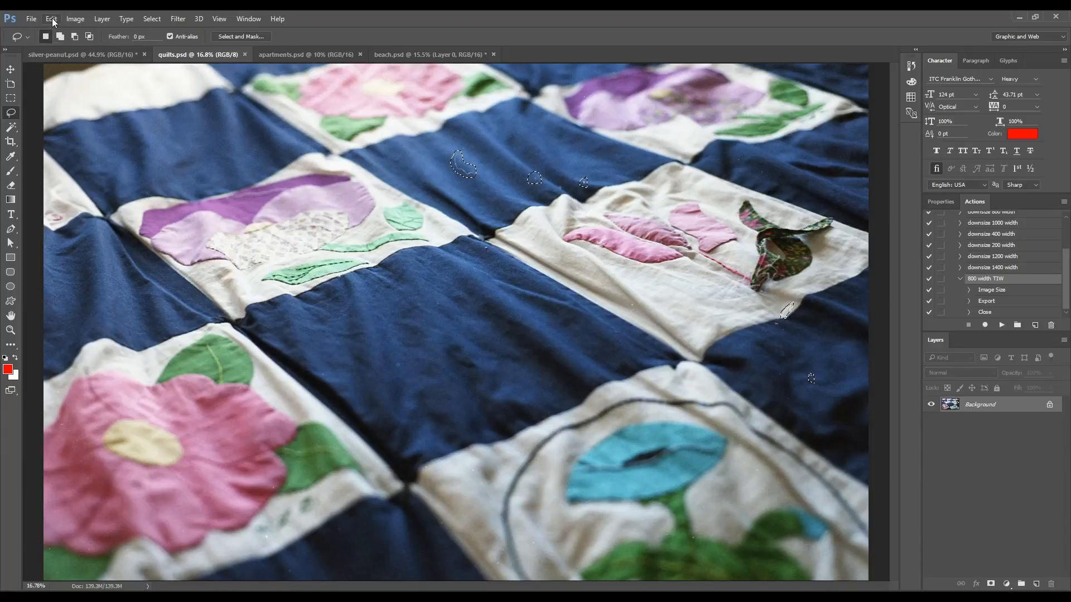
Step: Apply a Content-Aware fill to the selected hairs and specks on the quilt
{"action": "left_click", "coordinate": [51, 18]}
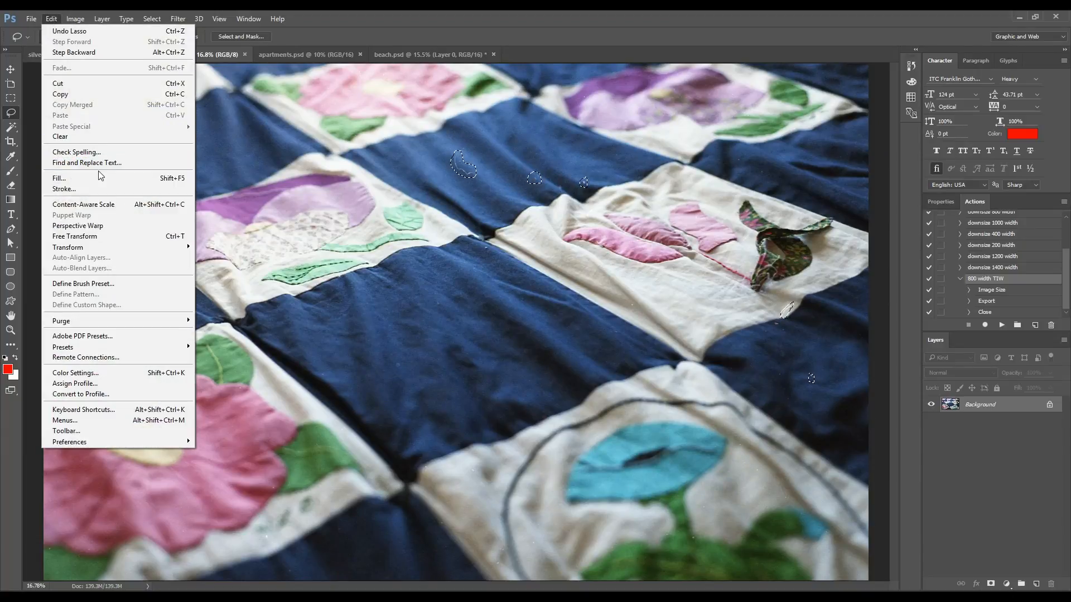
{"action": "left_click", "coordinate": [58, 178]}
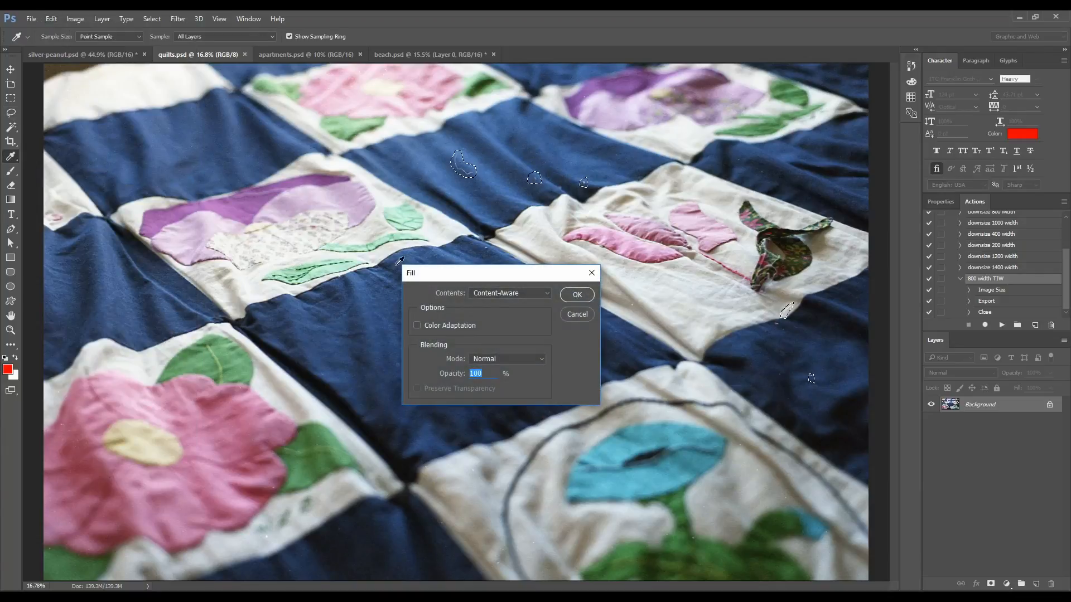
{"action": "mouse_move", "coordinate": [531, 314]}
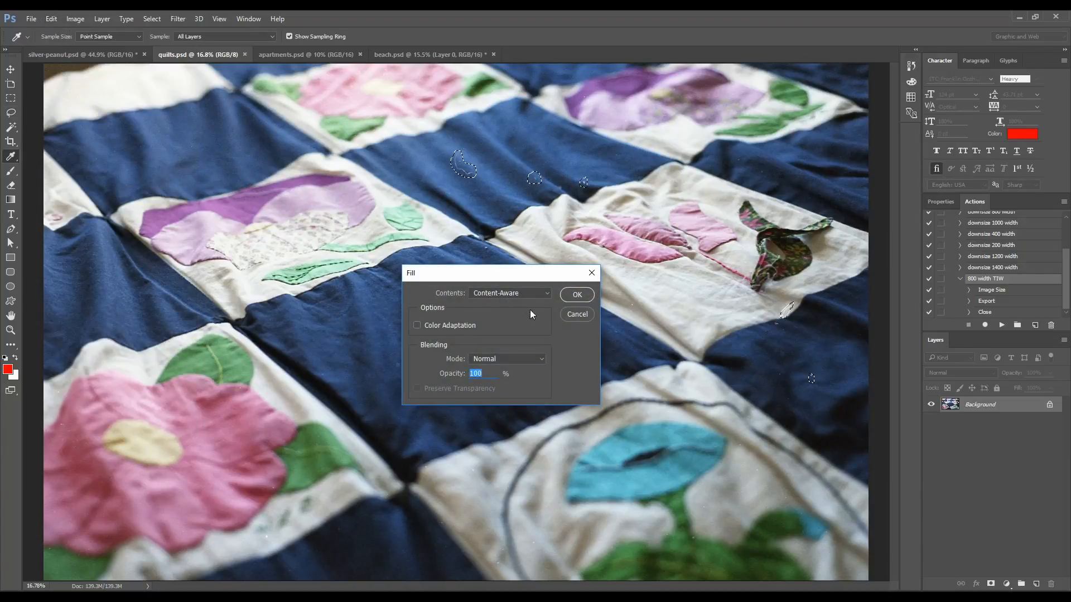
{"action": "left_click", "coordinate": [576, 294]}
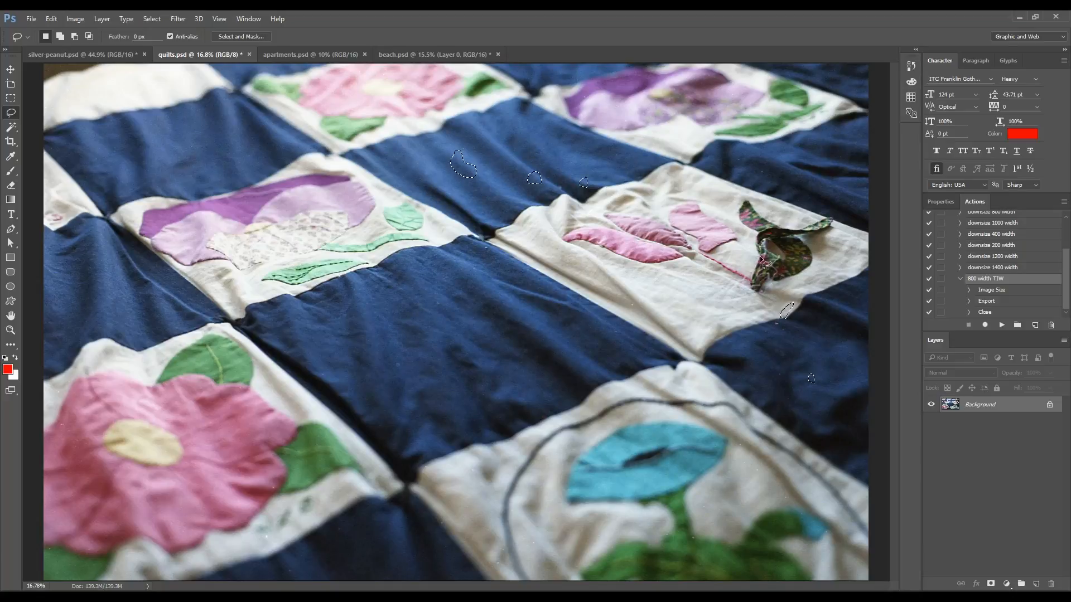
Step: Zoom in twice on the filled quilt fabric, then return to the whole photo
{"action": "left_click", "coordinate": [512, 179]}
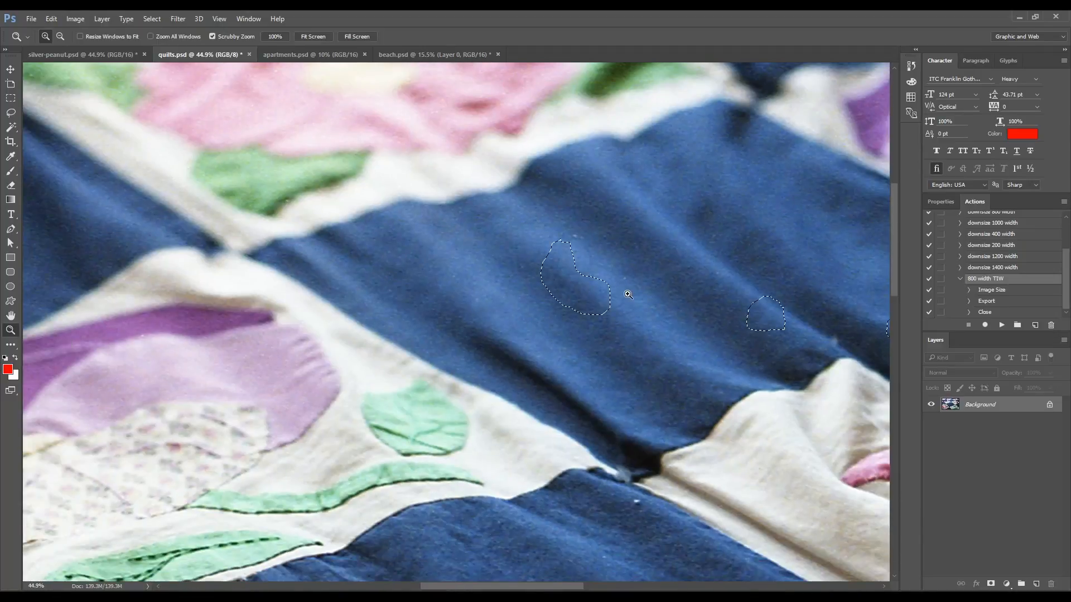
{"action": "left_click", "coordinate": [627, 295]}
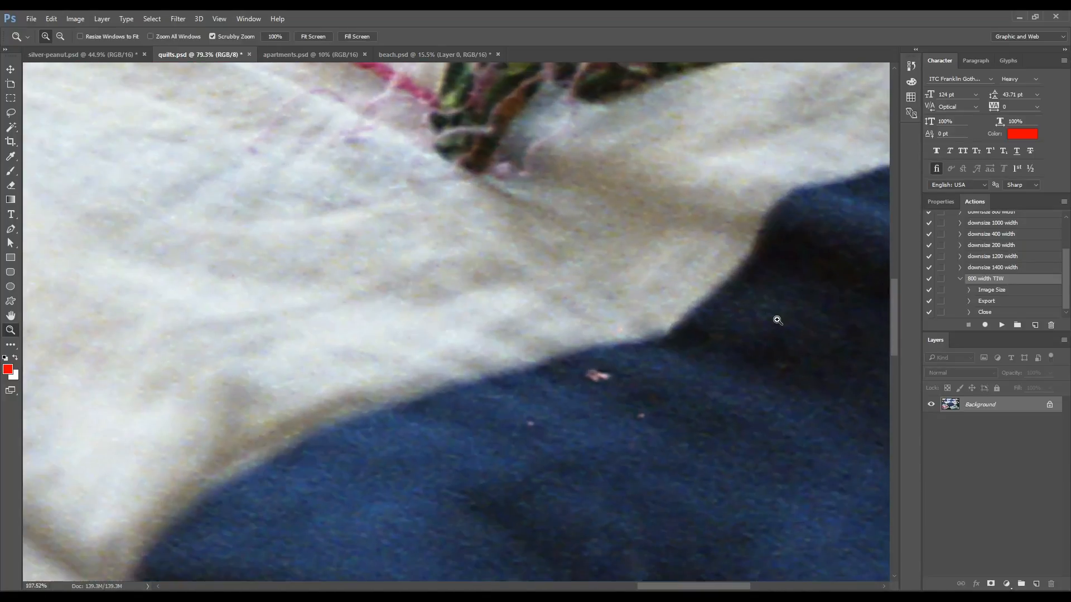
{"action": "left_click", "coordinate": [777, 320]}
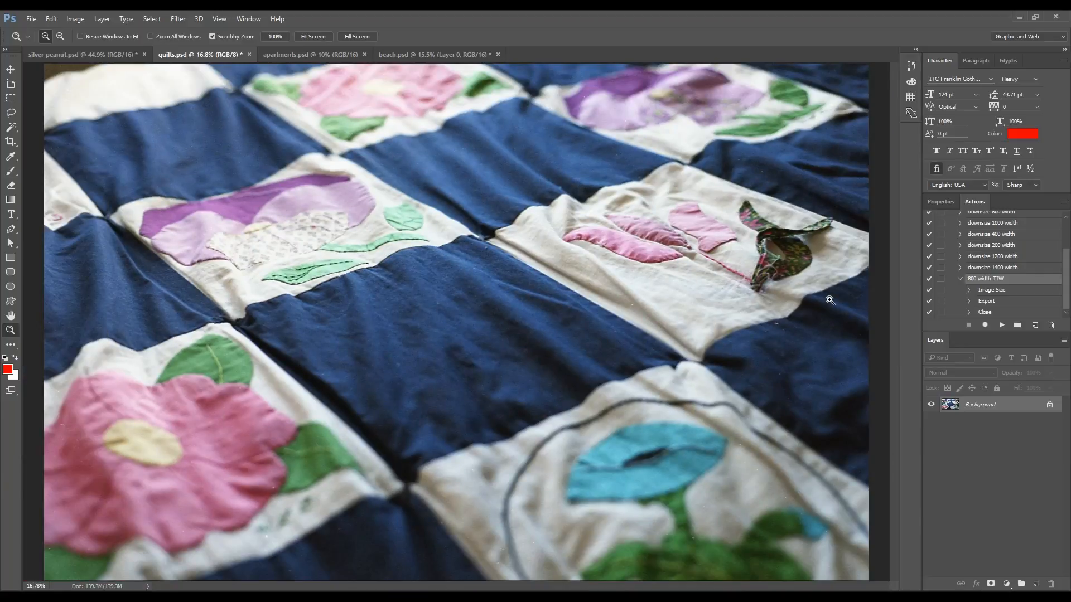
{"action": "mouse_move", "coordinate": [311, 54]}
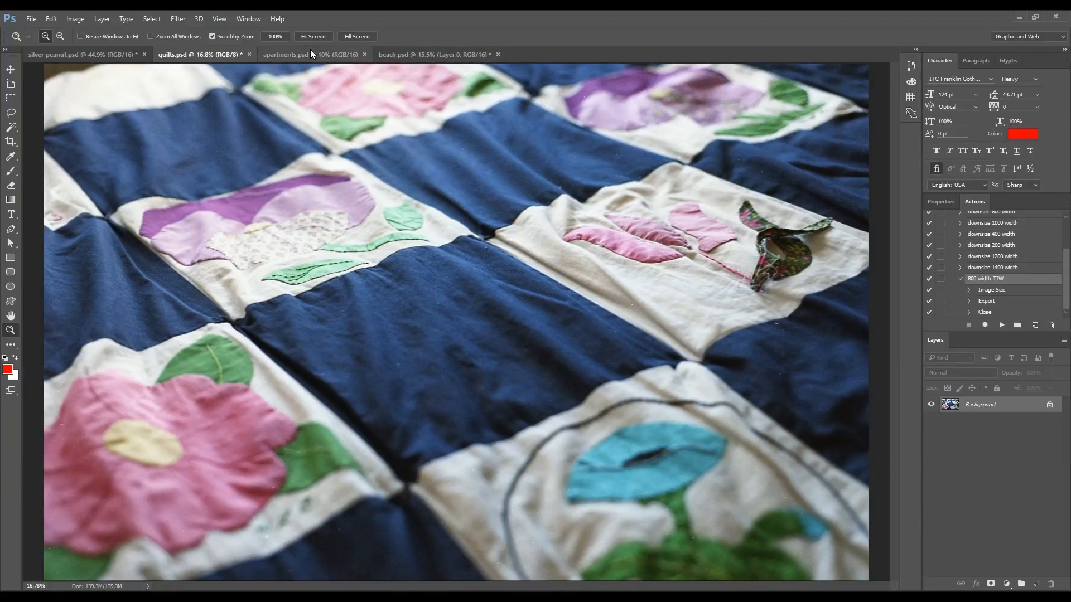
Step: Open apartments.psd and zoom into the facade panels to find dust, then back out
{"action": "left_click", "coordinate": [287, 55]}
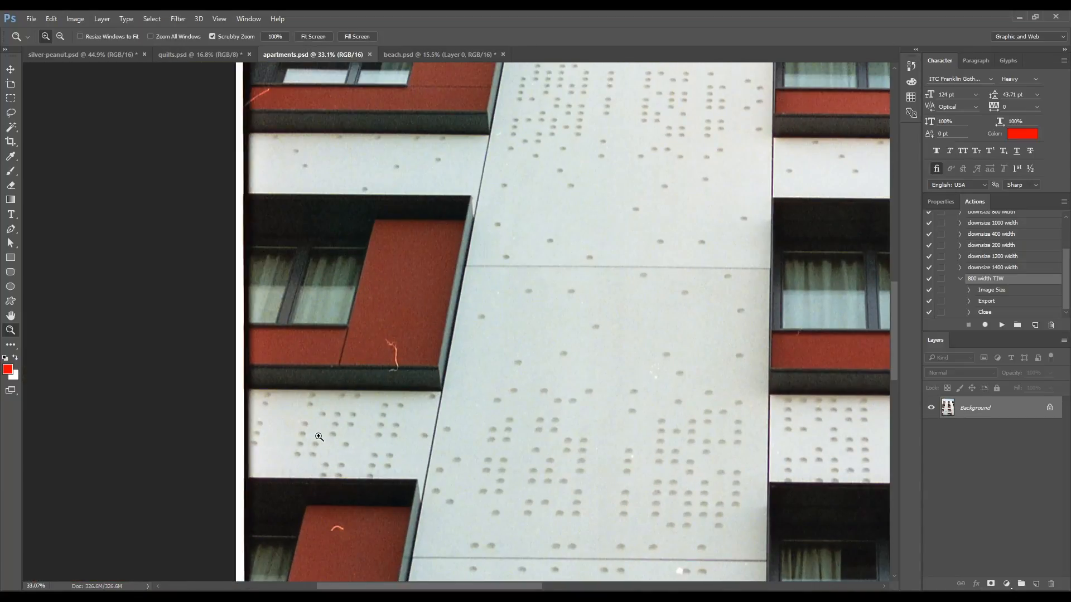
{"action": "left_click", "coordinate": [11, 113]}
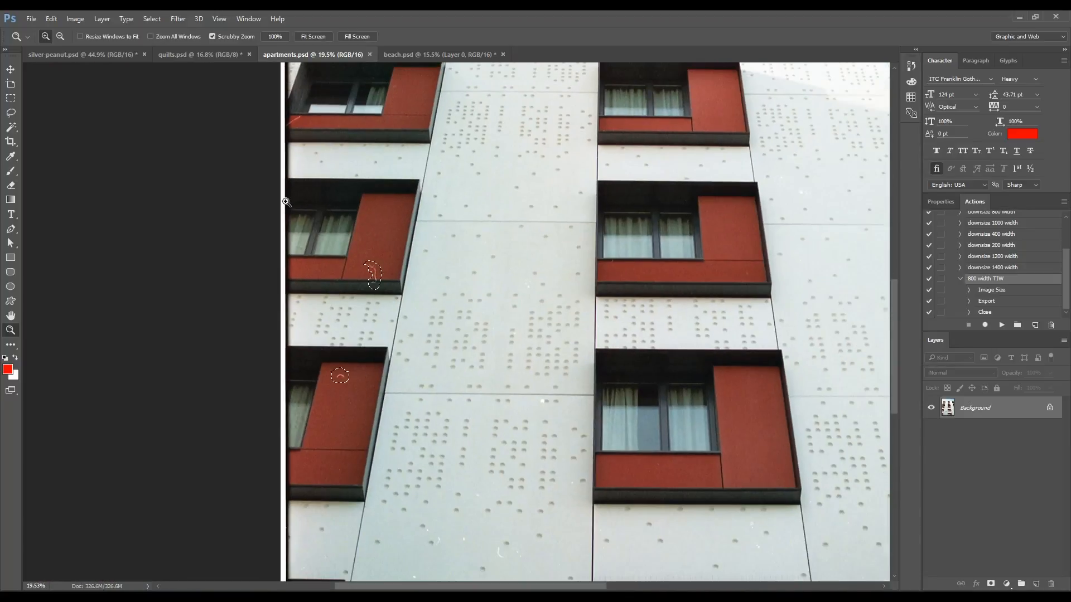
{"action": "left_click", "coordinate": [469, 562]}
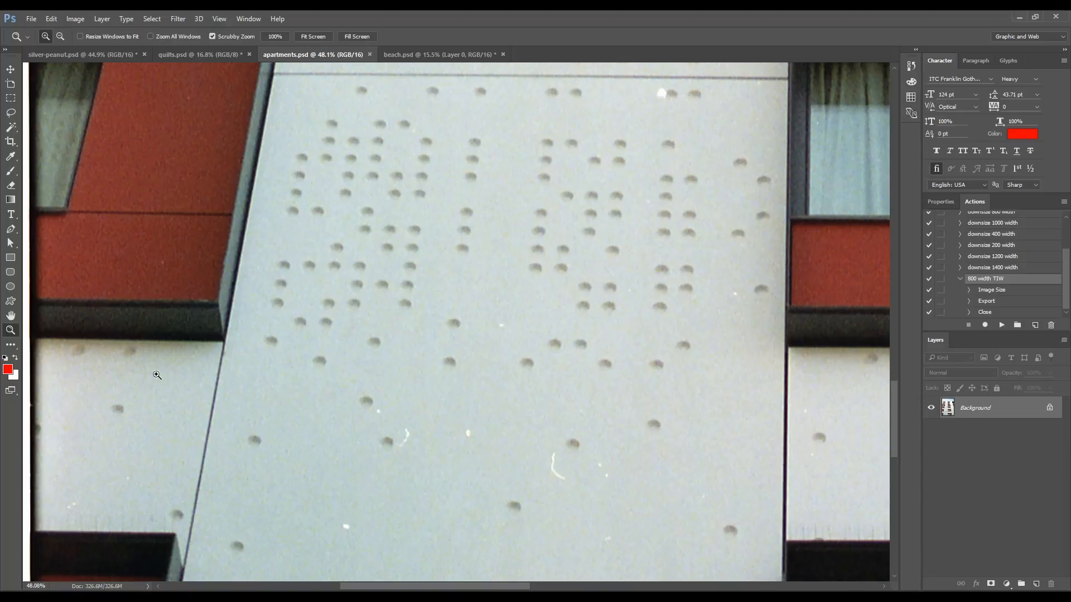
{"action": "left_click", "coordinate": [11, 113]}
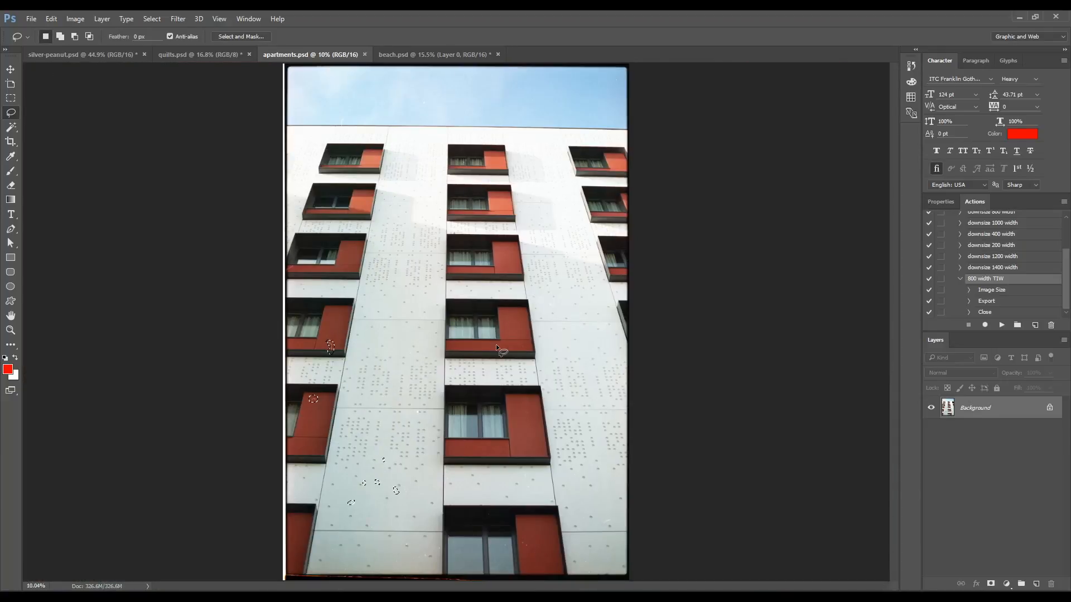
{"action": "mouse_move", "coordinate": [532, 539]}
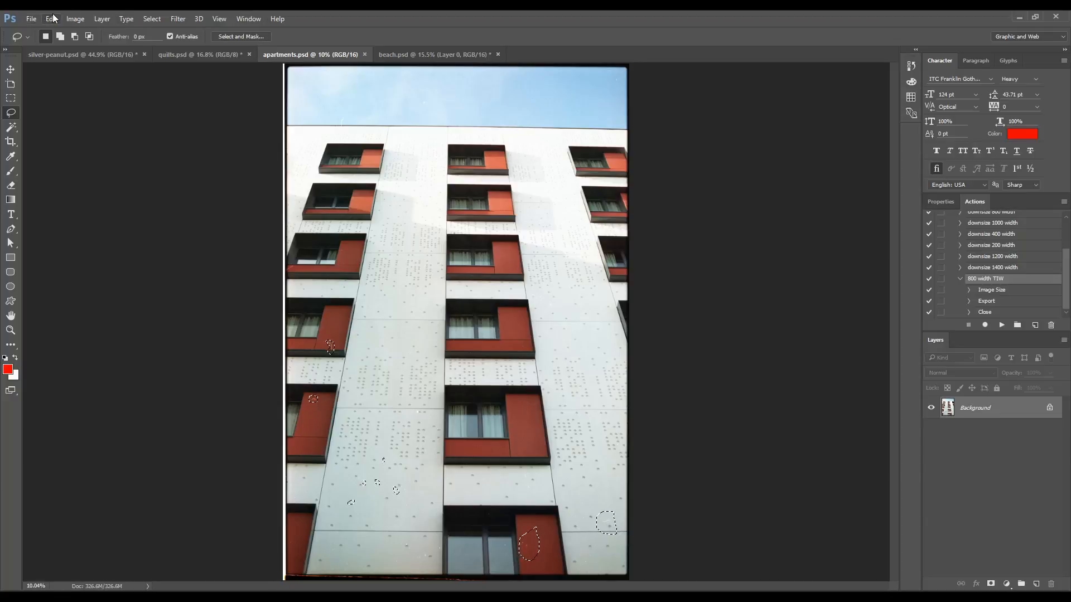
Step: Content-Aware fill the facade specks, then zoom out to inspect the patched panels
{"action": "left_click", "coordinate": [50, 19]}
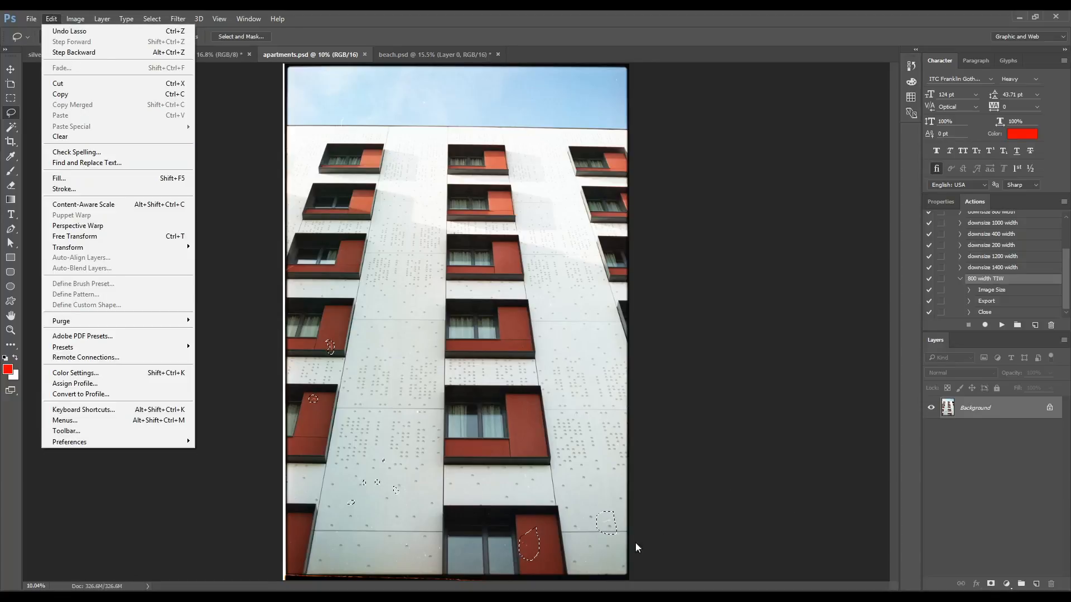
{"action": "mouse_move", "coordinate": [102, 178]}
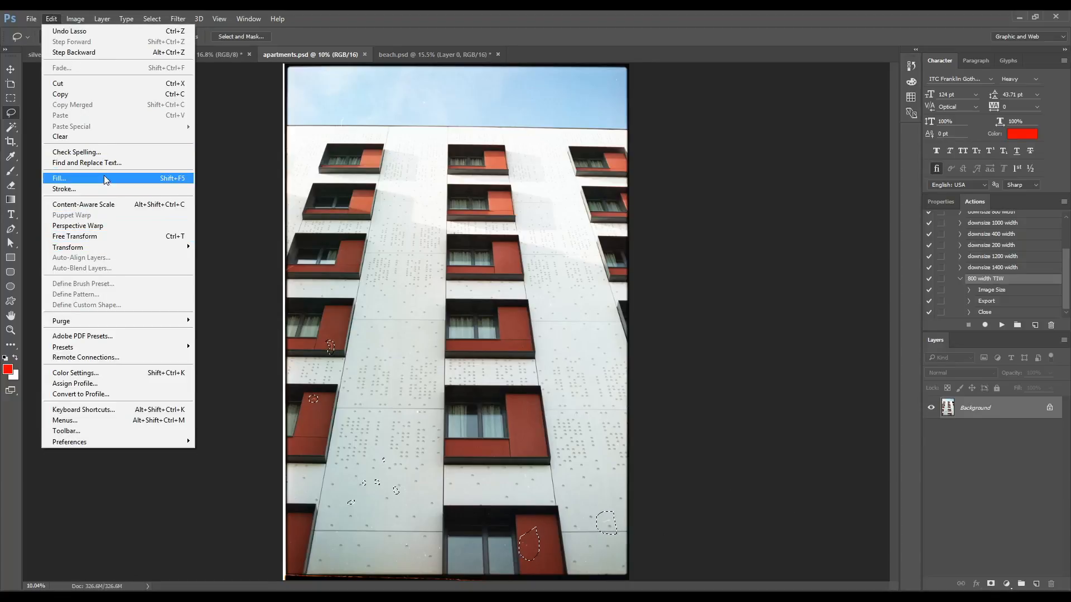
{"action": "left_click", "coordinate": [58, 178]}
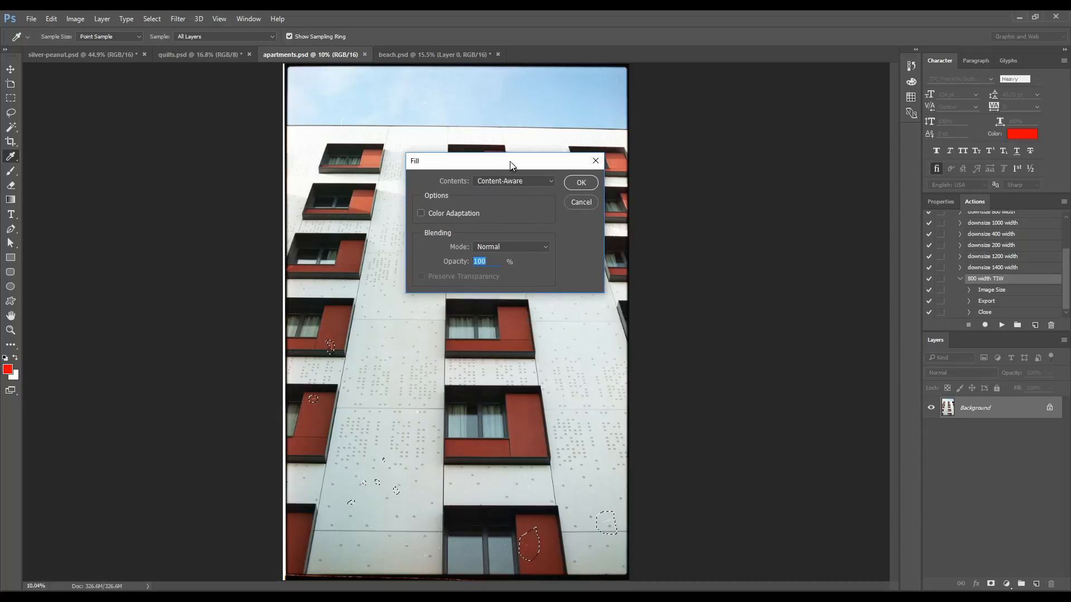
{"action": "left_click", "coordinate": [580, 182]}
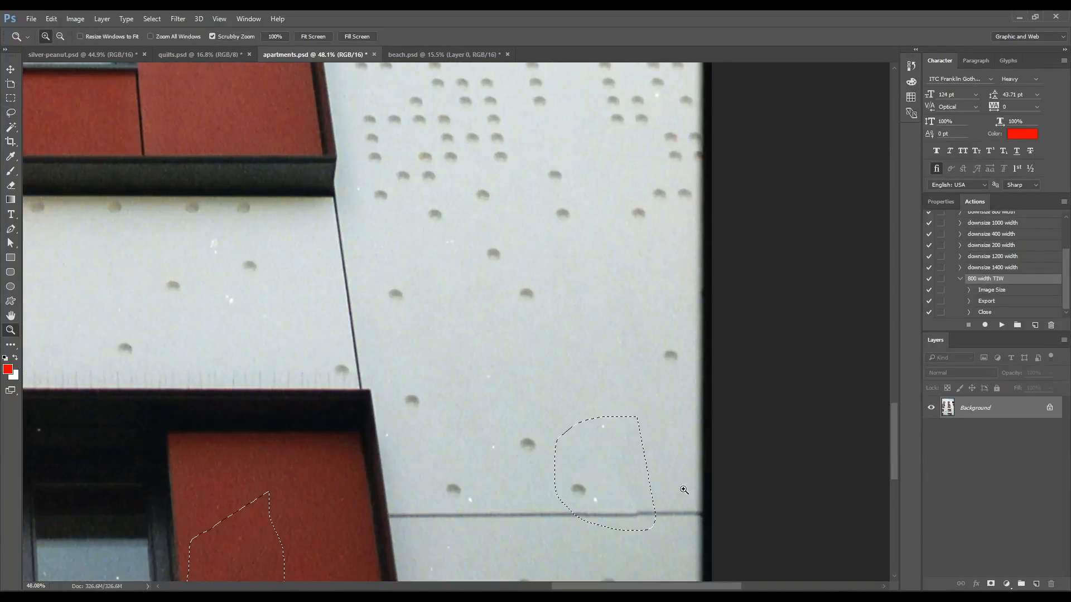
{"action": "mouse_move", "coordinate": [572, 492]}
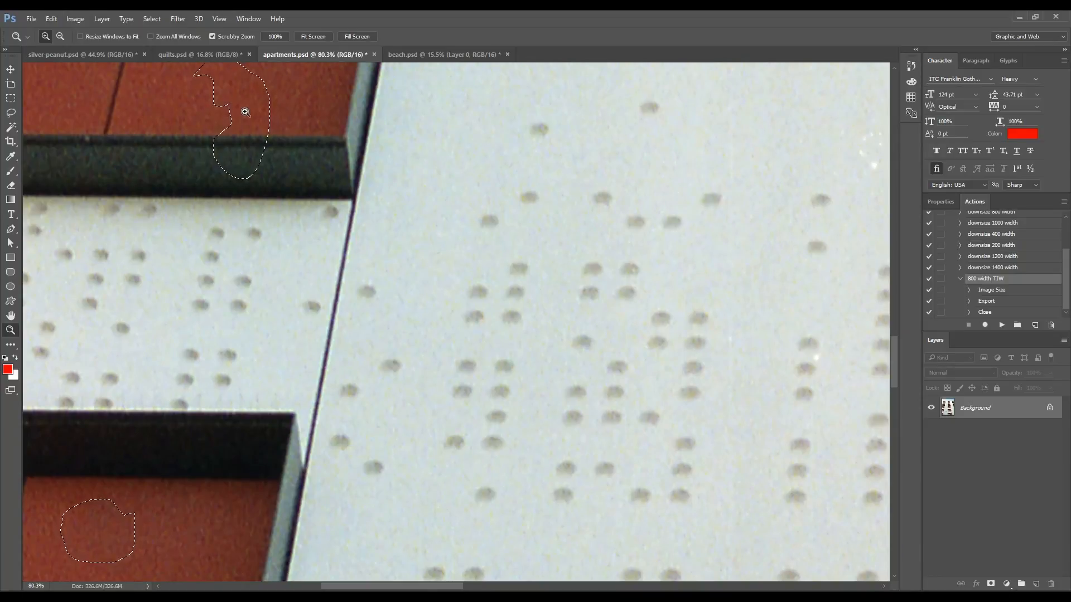
{"action": "key", "text": "ctrl+minus"}
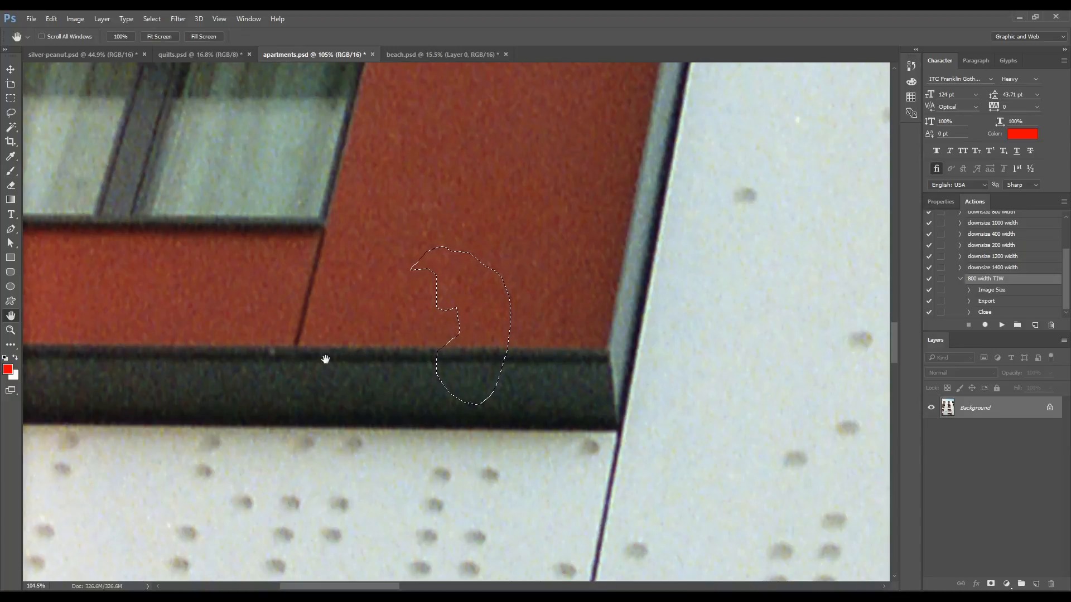
{"action": "mouse_move", "coordinate": [369, 362]}
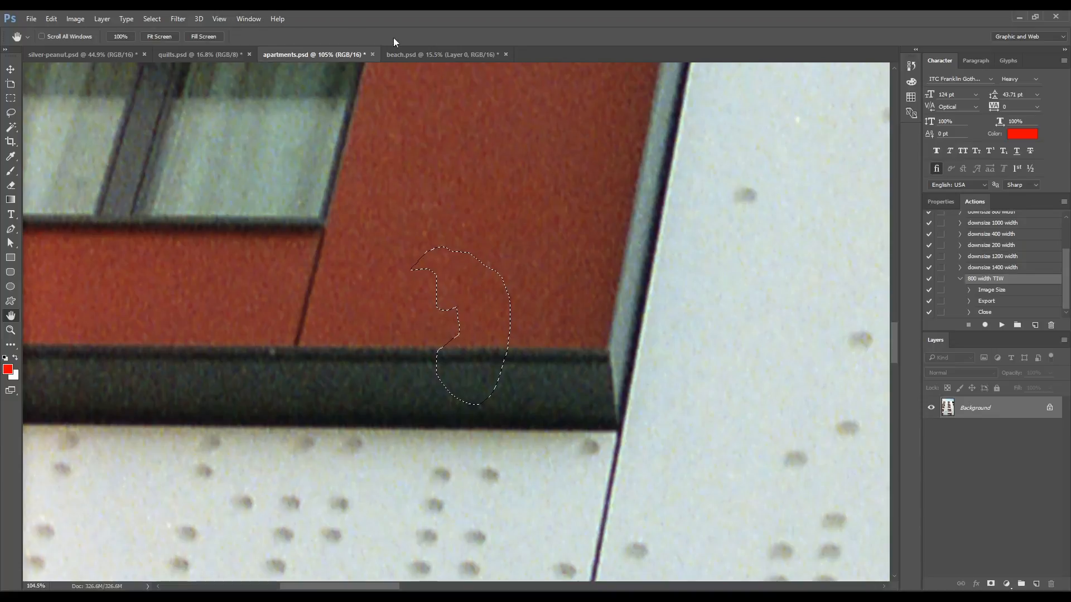
Step: Open beach.psd and lasso the dust specks in the sky
{"action": "left_click", "coordinate": [441, 55]}
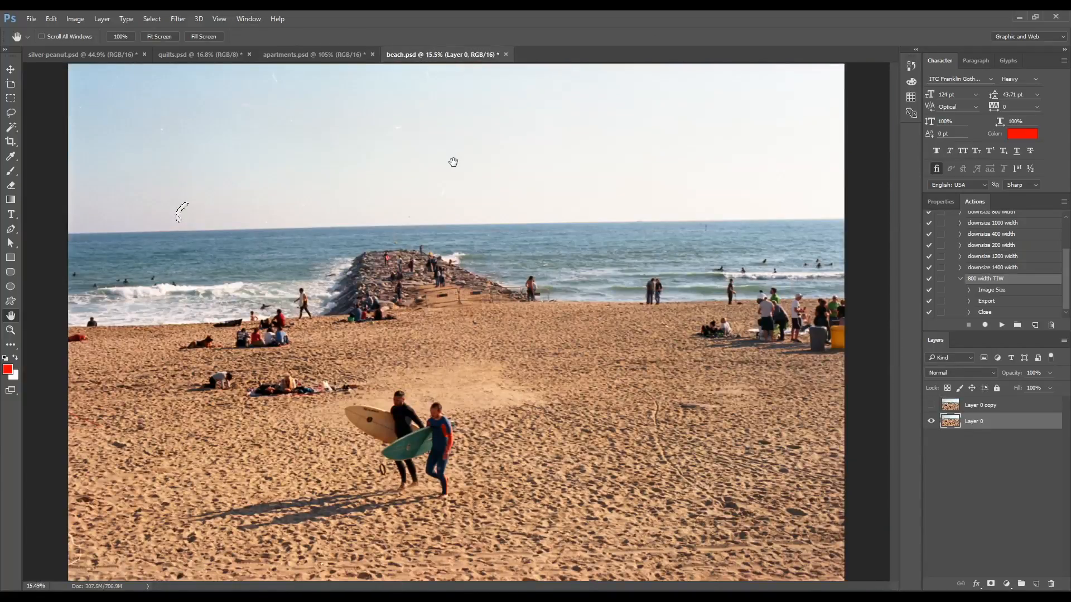
{"action": "mouse_move", "coordinate": [196, 198]}
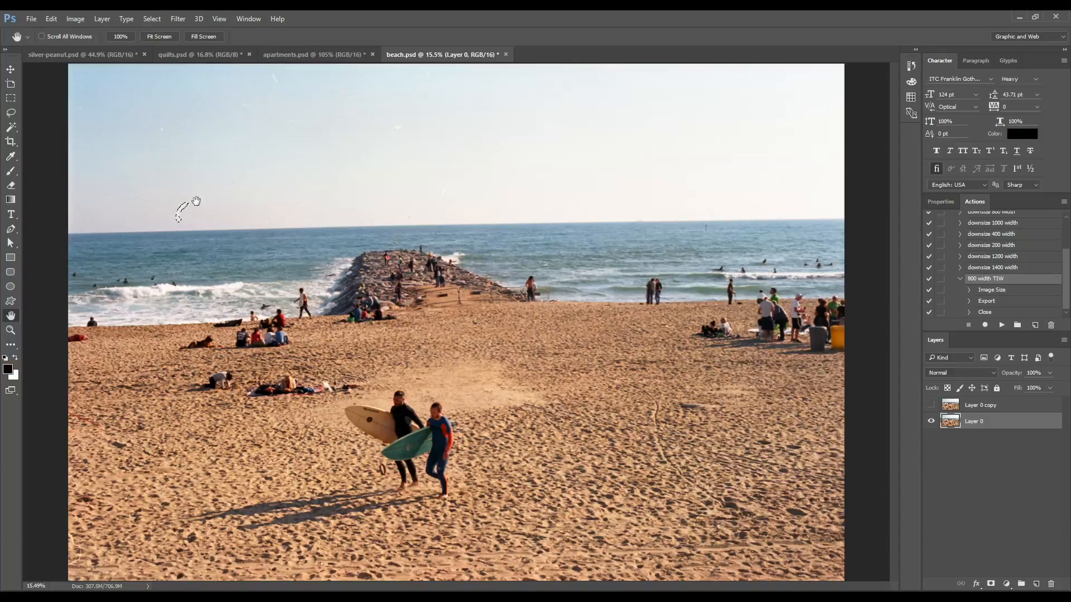
{"action": "mouse_move", "coordinate": [186, 206]}
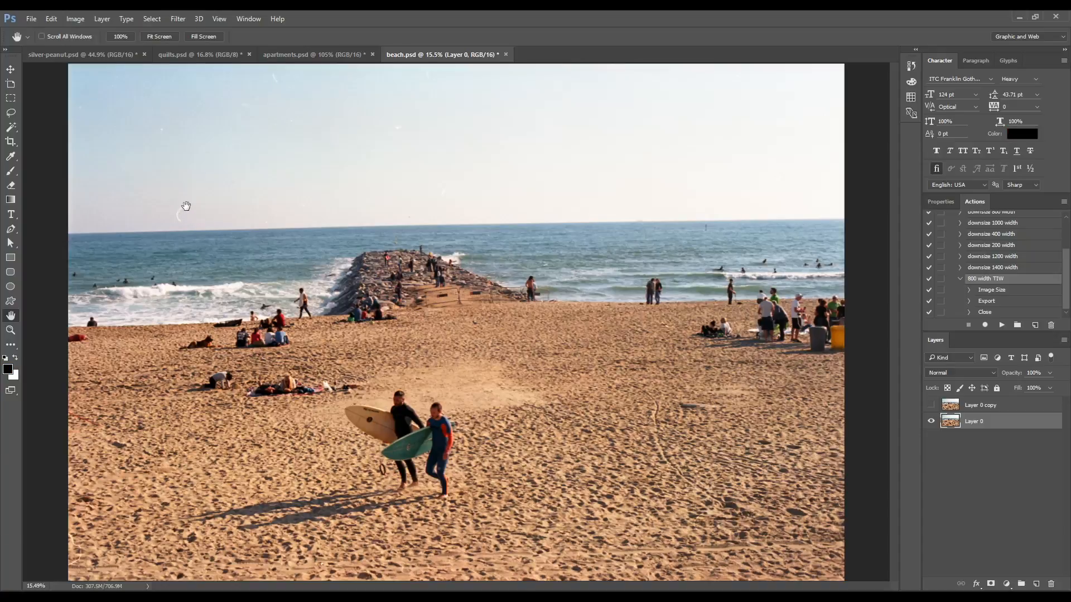
{"action": "left_click", "coordinate": [11, 112]}
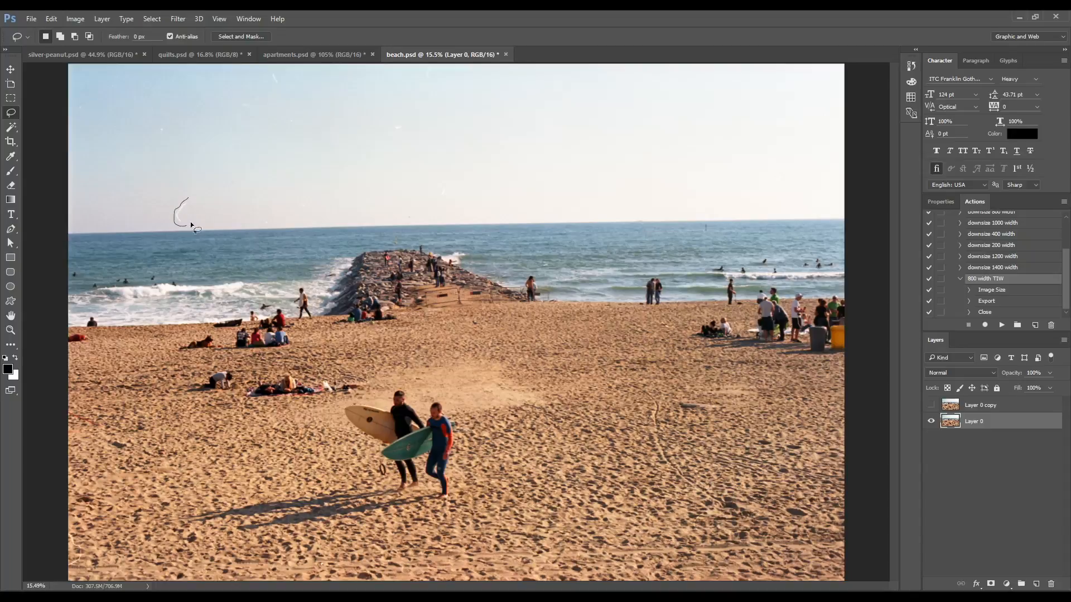
{"action": "mouse_move", "coordinate": [444, 205]}
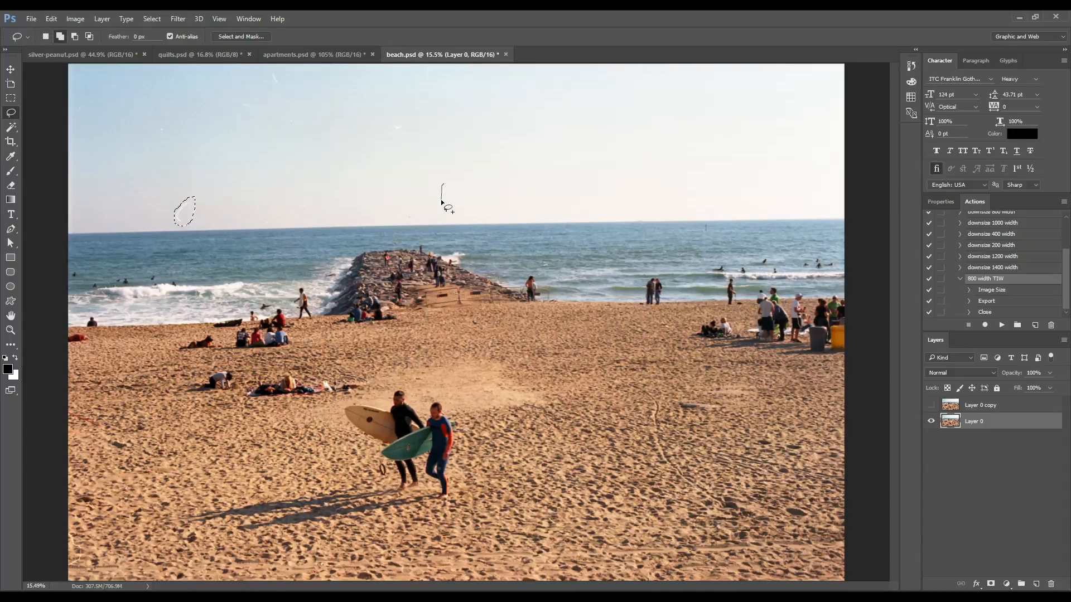
{"action": "left_click_drag", "start_coordinate": [441, 198], "coordinate": [395, 126]}
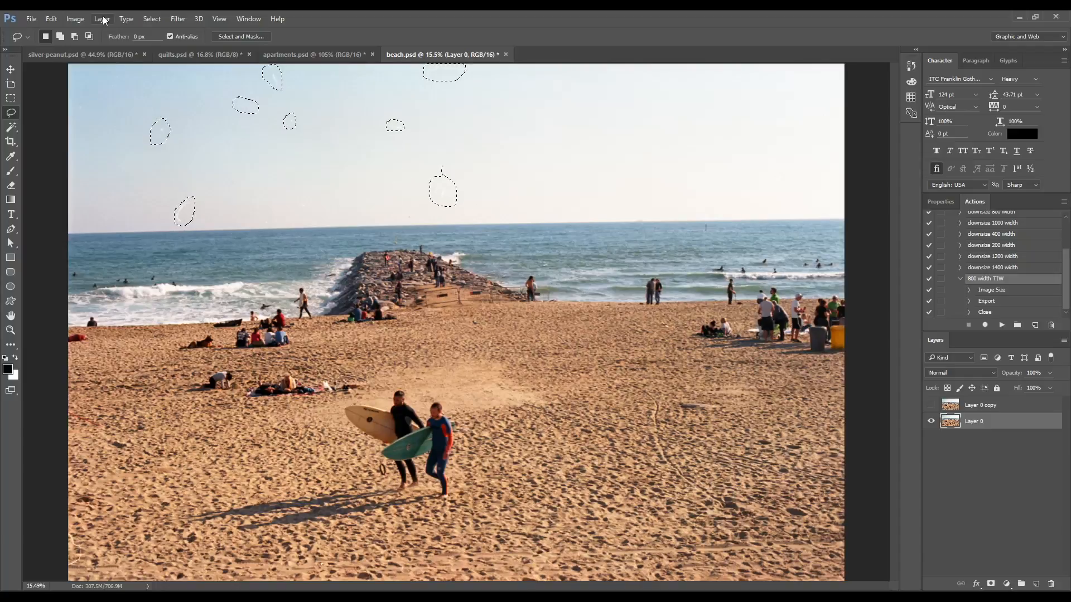
Step: Content-Aware fill the sky specks and deselect with Ctrl+D
{"action": "left_click", "coordinate": [50, 19]}
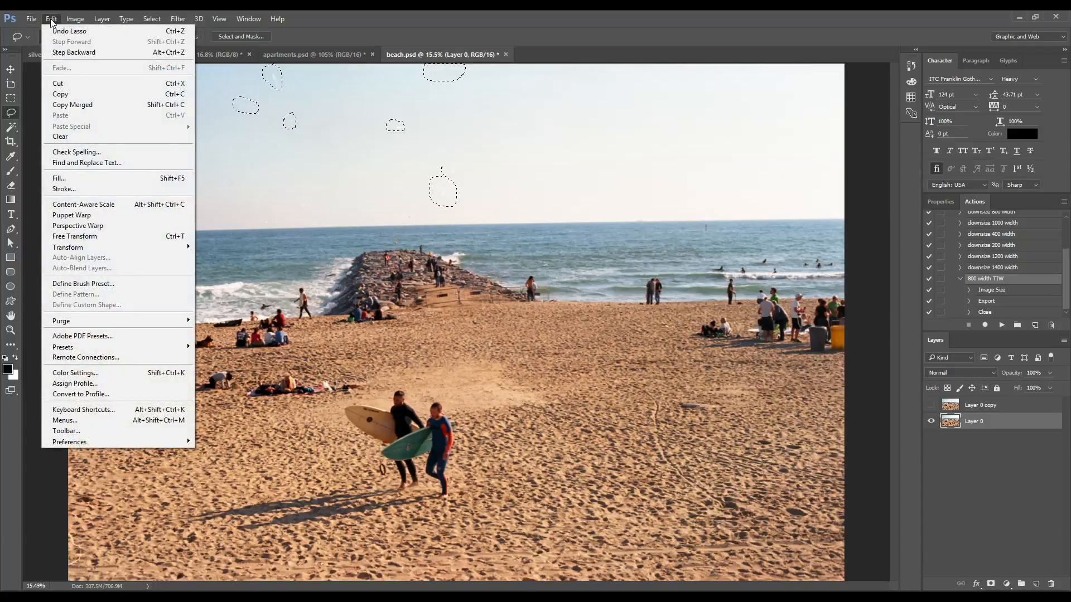
{"action": "mouse_move", "coordinate": [100, 182]}
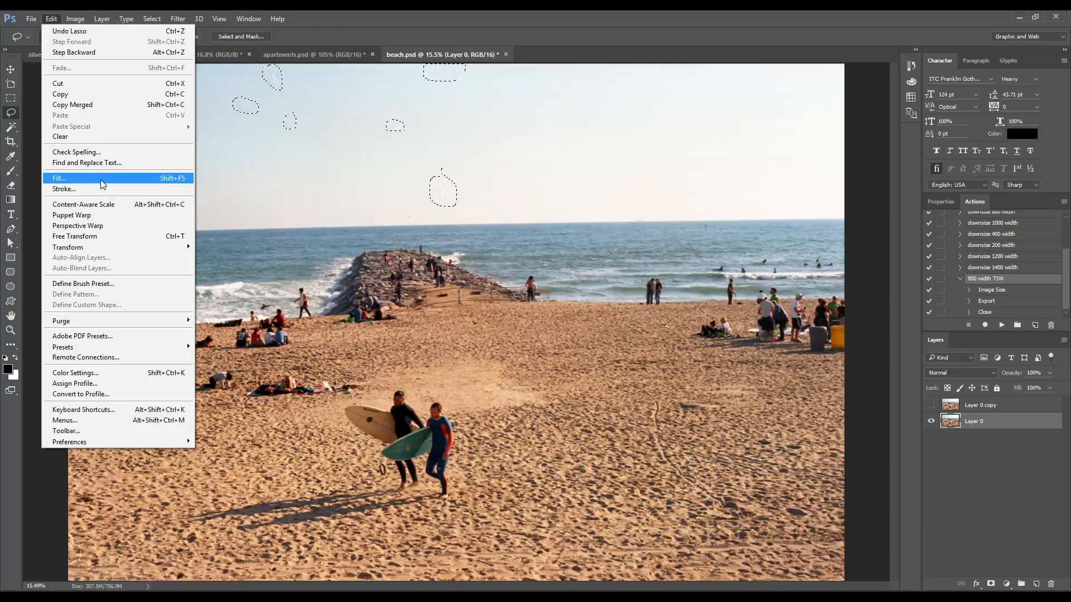
{"action": "left_click", "coordinate": [59, 179]}
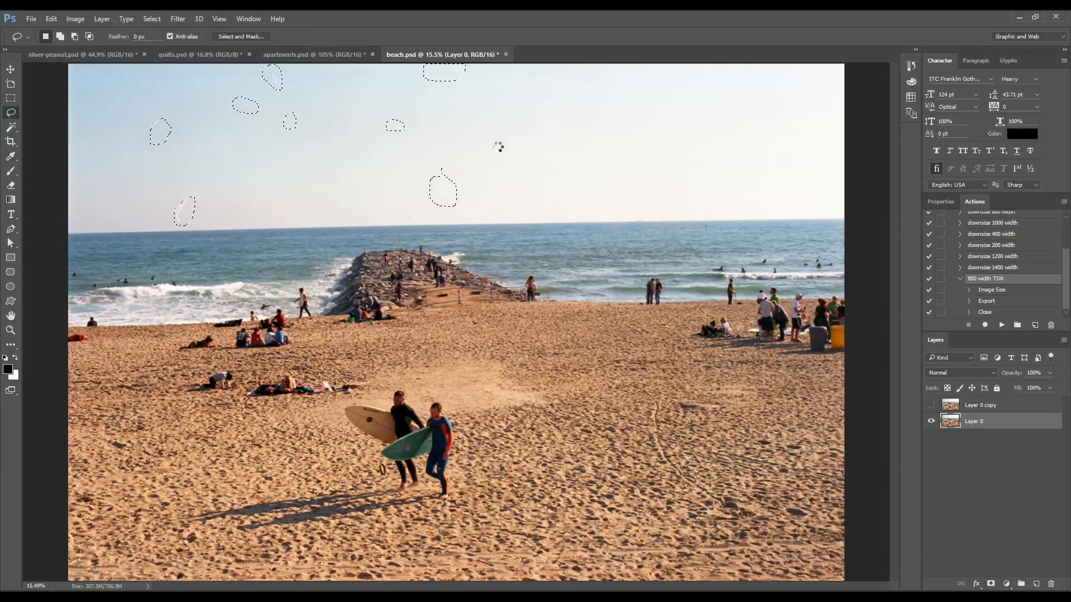
{"action": "mouse_move", "coordinate": [499, 151]}
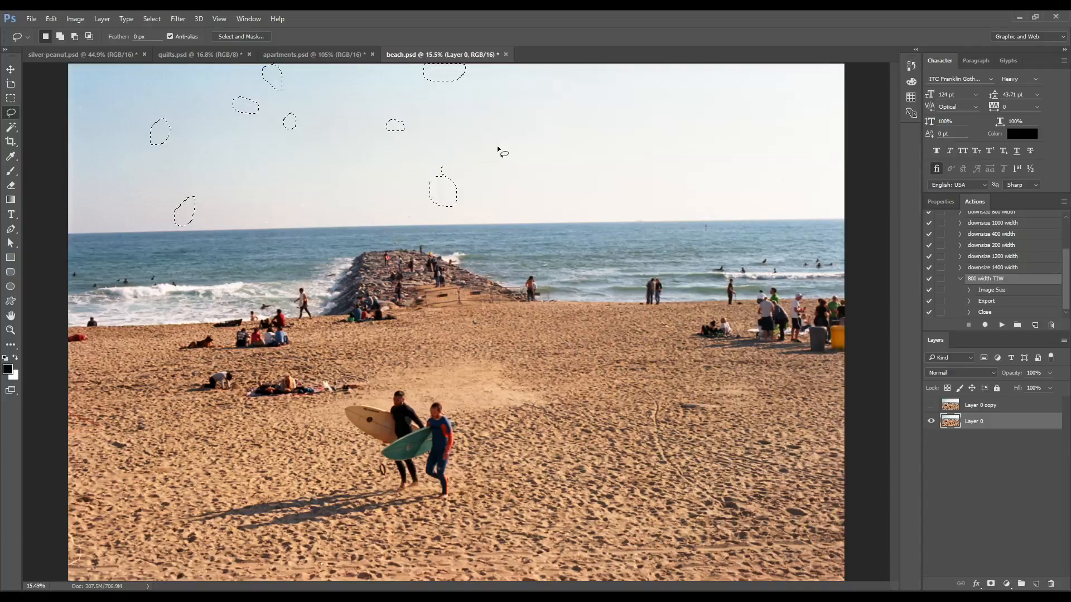
{"action": "key", "text": "ctrl+d"}
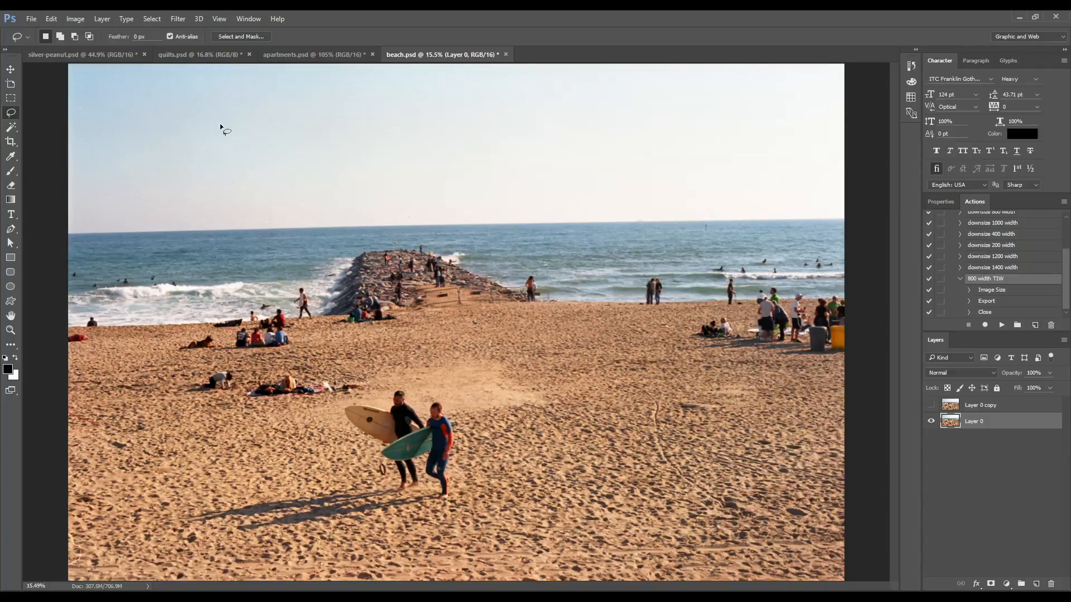
{"action": "mouse_move", "coordinate": [500, 258]}
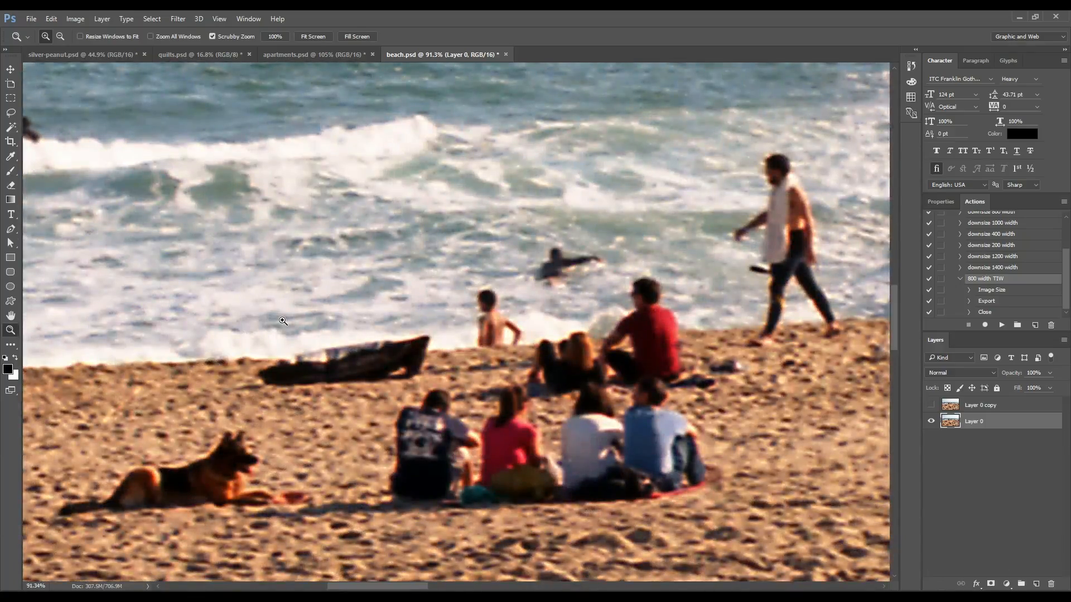
Step: Lasso the four seated beachgoers and replace them with sand via Content-Aware fill
{"action": "left_click", "coordinate": [11, 113]}
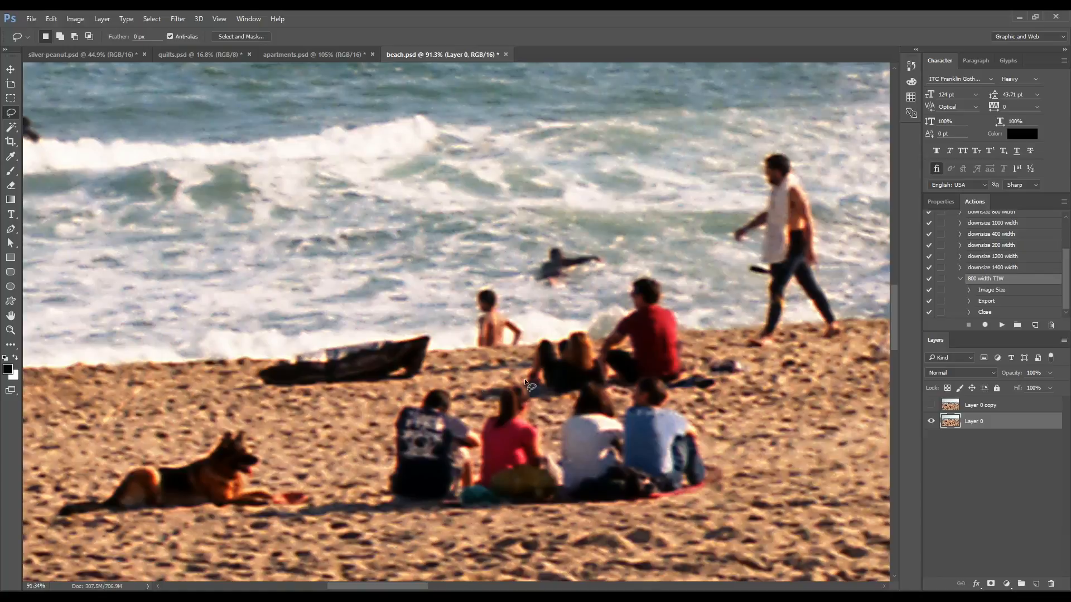
{"action": "mouse_move", "coordinate": [444, 379]}
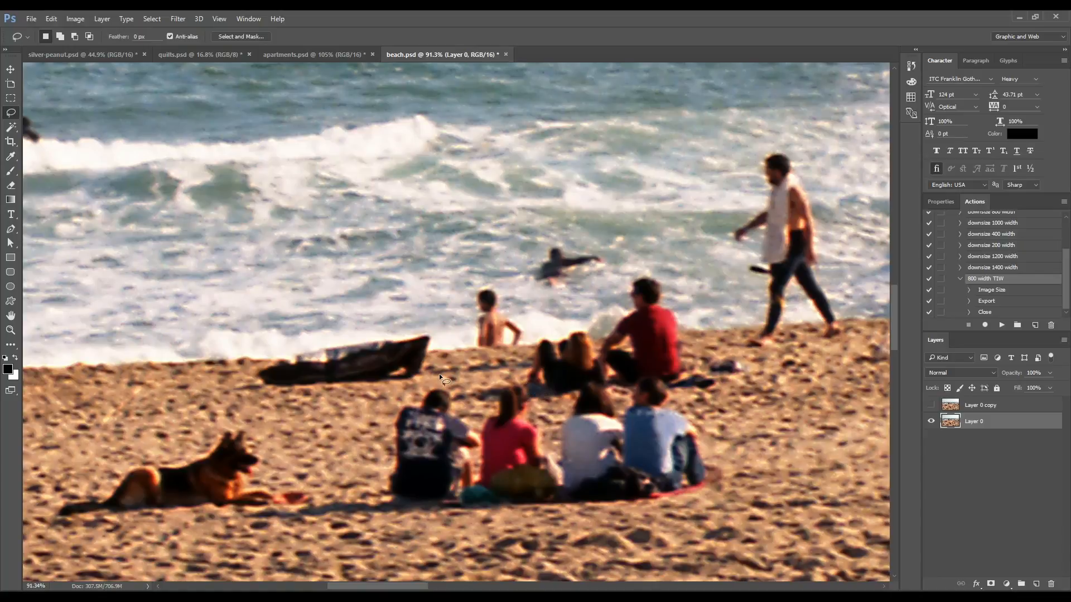
{"action": "mouse_move", "coordinate": [683, 383]}
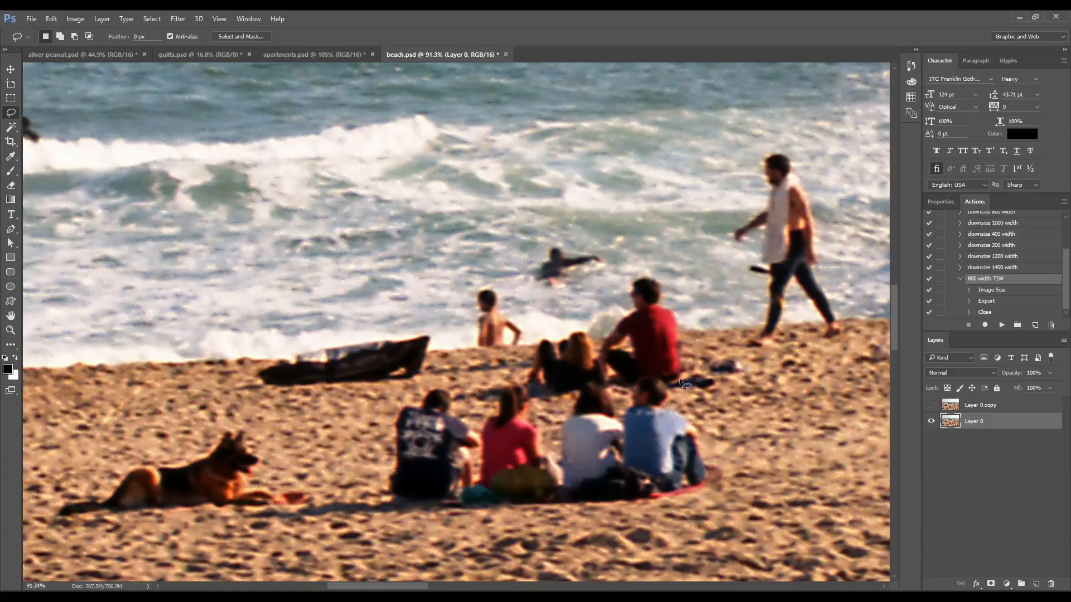
{"action": "mouse_move", "coordinate": [423, 389]}
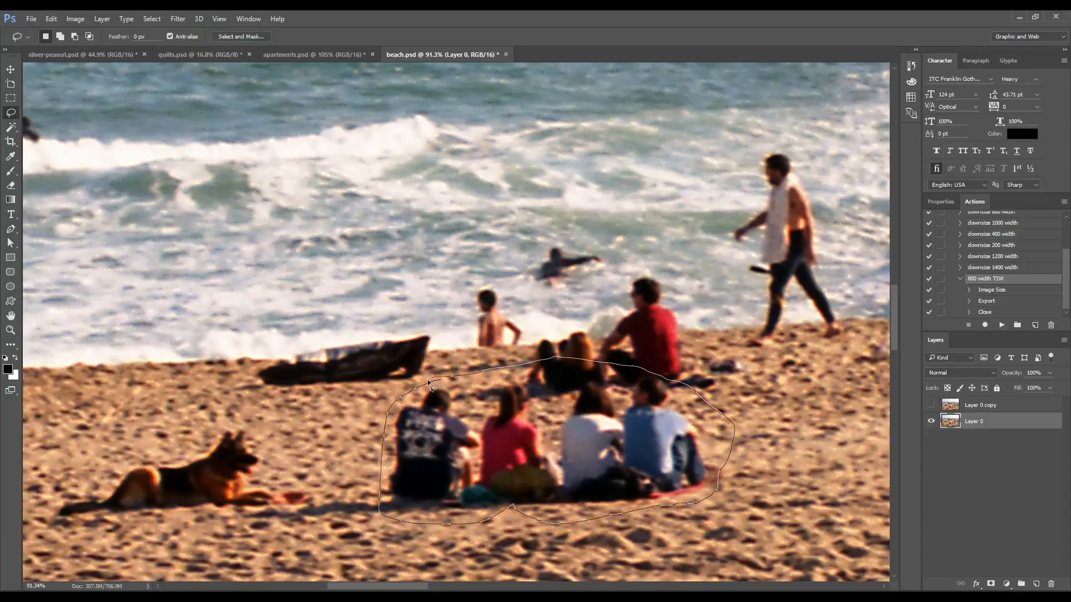
{"action": "left_click", "coordinate": [433, 386]}
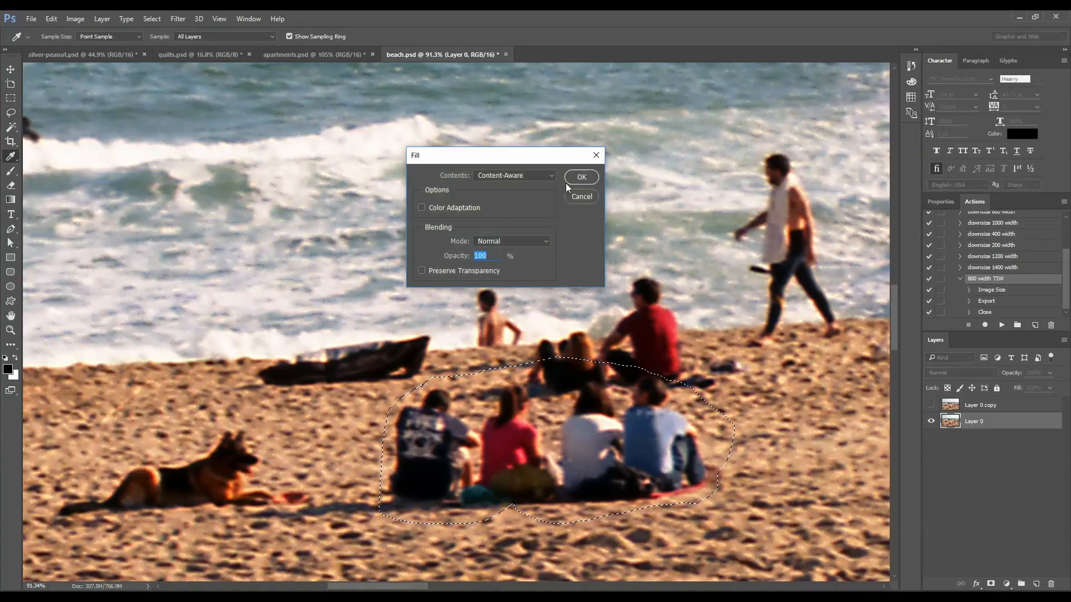
{"action": "left_click", "coordinate": [581, 176]}
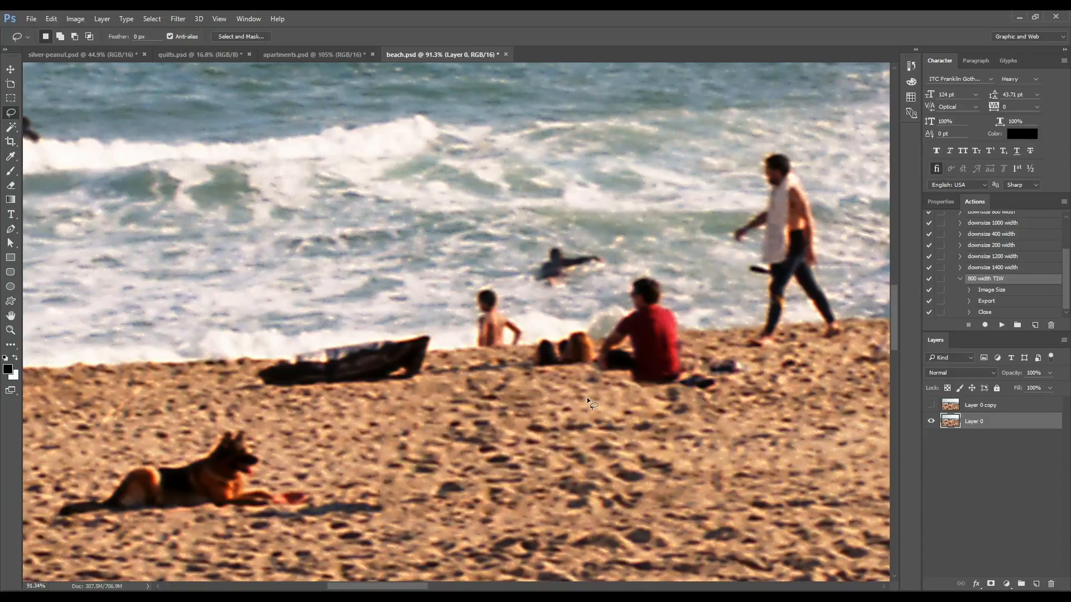
{"action": "mouse_move", "coordinate": [881, 328]}
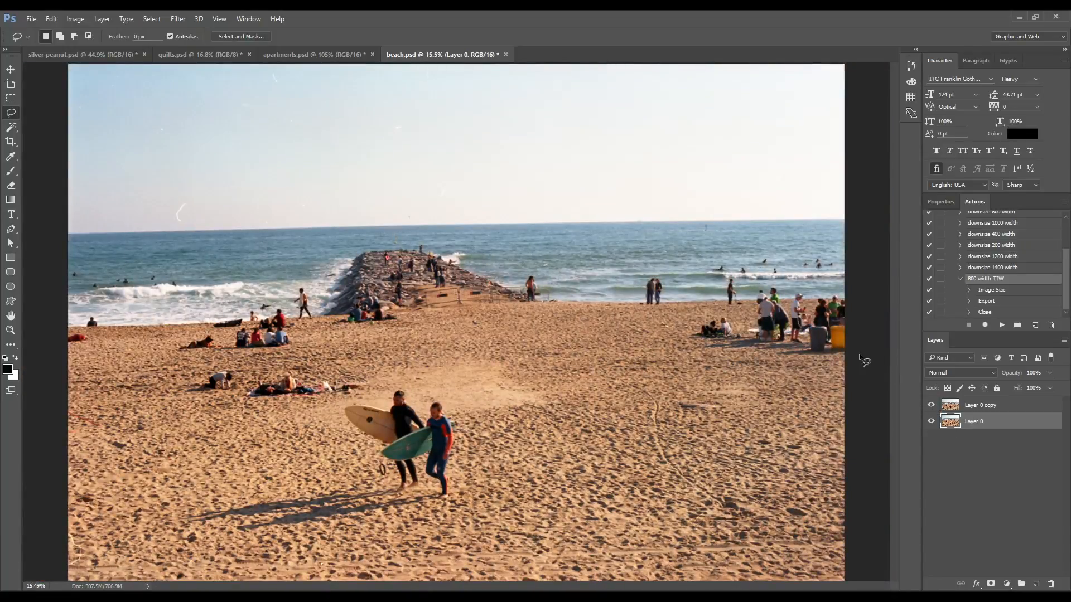
{"action": "mouse_move", "coordinate": [879, 363]}
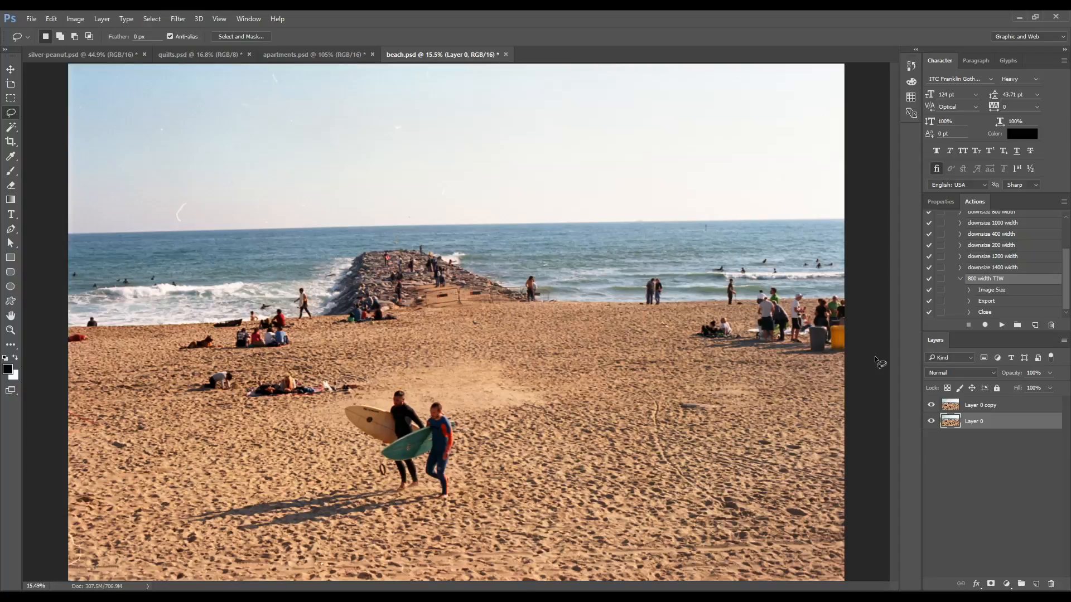
Step: Make Layer 0 copy active and load the Alpha 5 saved selection
{"action": "left_click", "coordinate": [980, 404]}
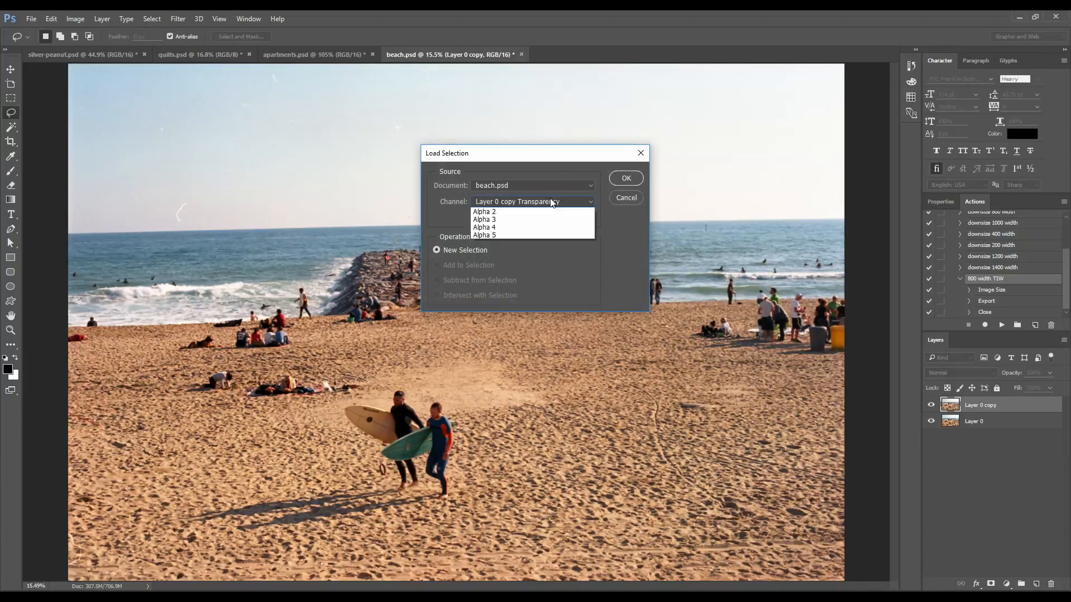
{"action": "left_click", "coordinate": [483, 234]}
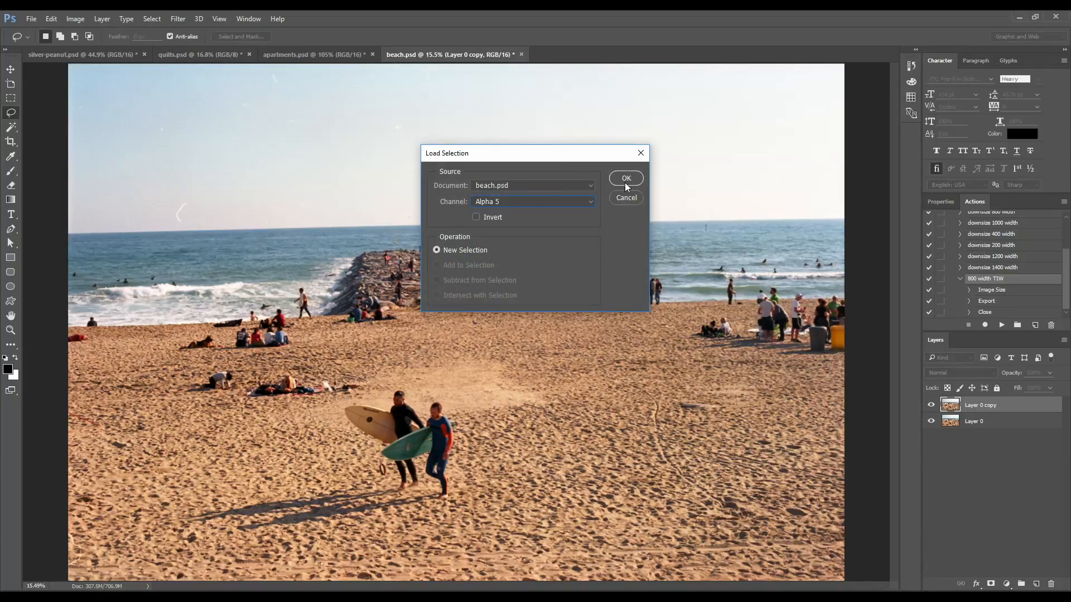
{"action": "left_click", "coordinate": [625, 178]}
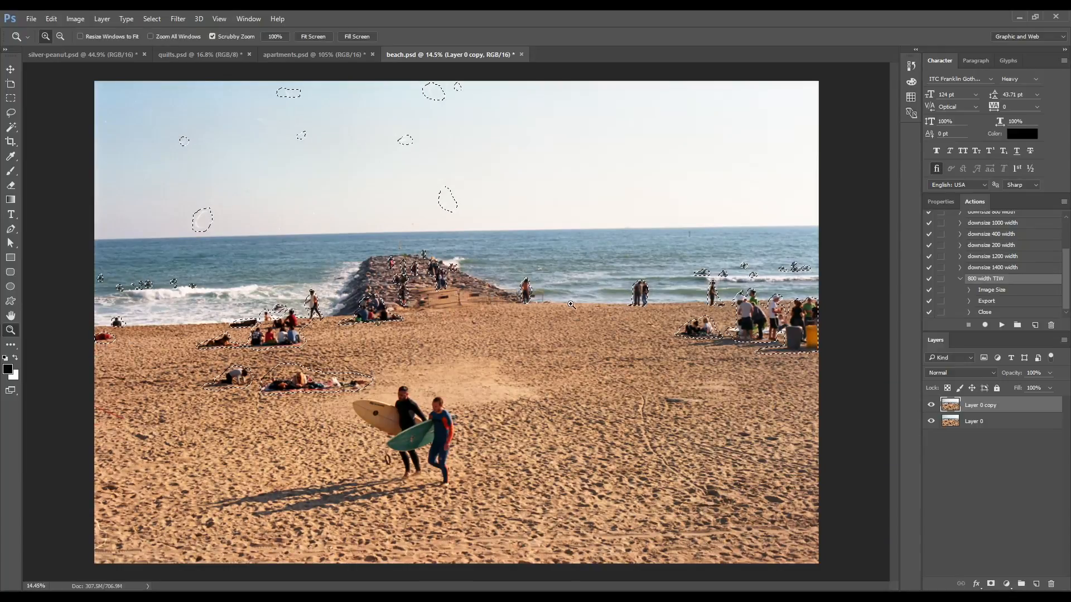
Step: Content-Aware Fill the selected beachgoers and sky dust specks, leaving the two surfers
{"action": "left_click", "coordinate": [51, 19]}
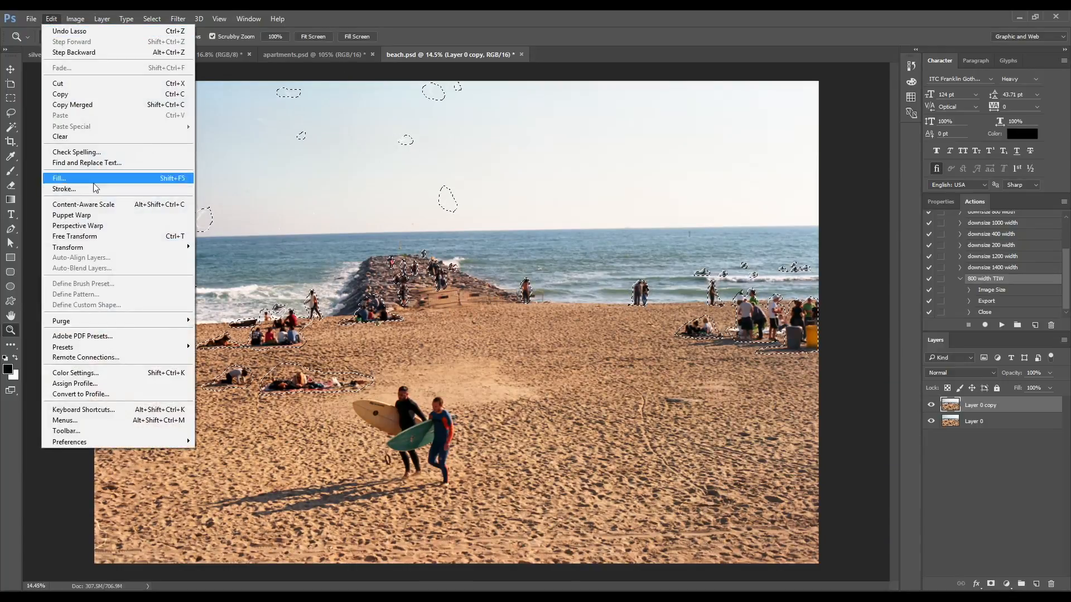
{"action": "left_click", "coordinate": [58, 178]}
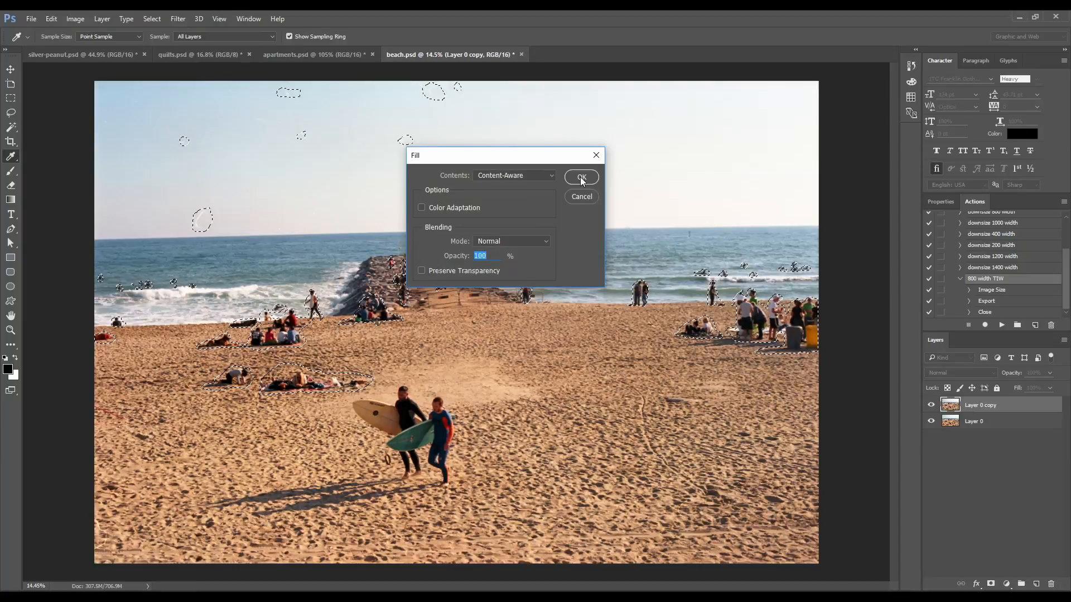
{"action": "left_click", "coordinate": [581, 177]}
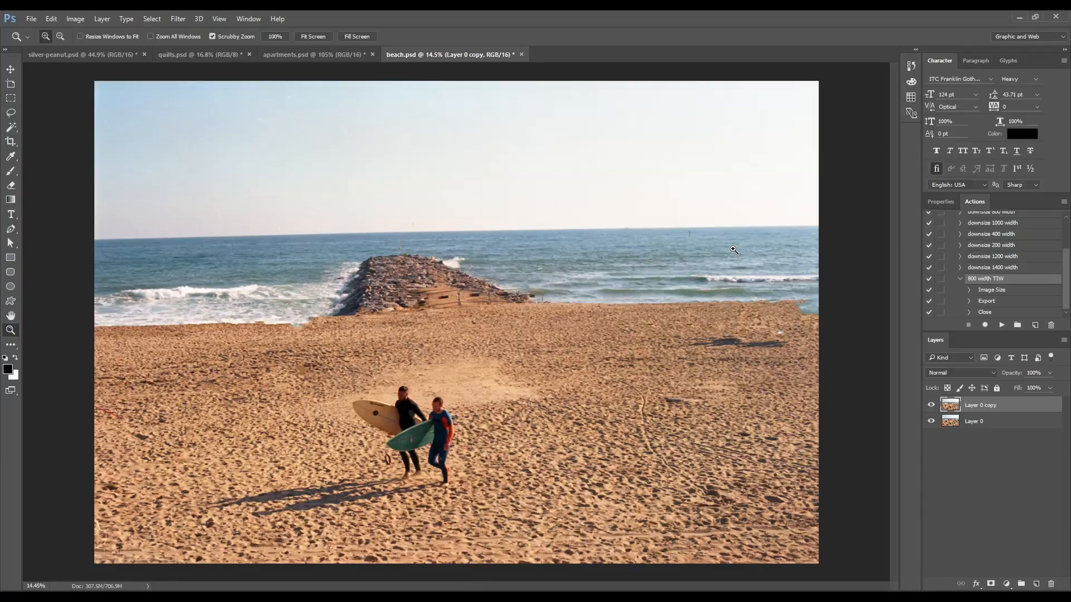
{"action": "mouse_move", "coordinate": [347, 362]}
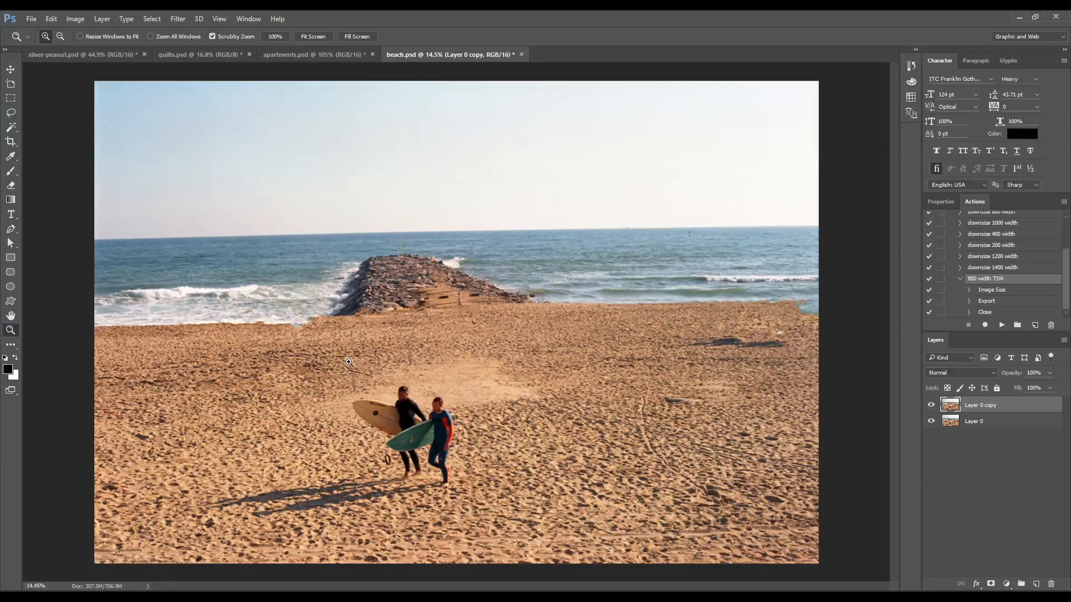
{"action": "mouse_move", "coordinate": [298, 375]}
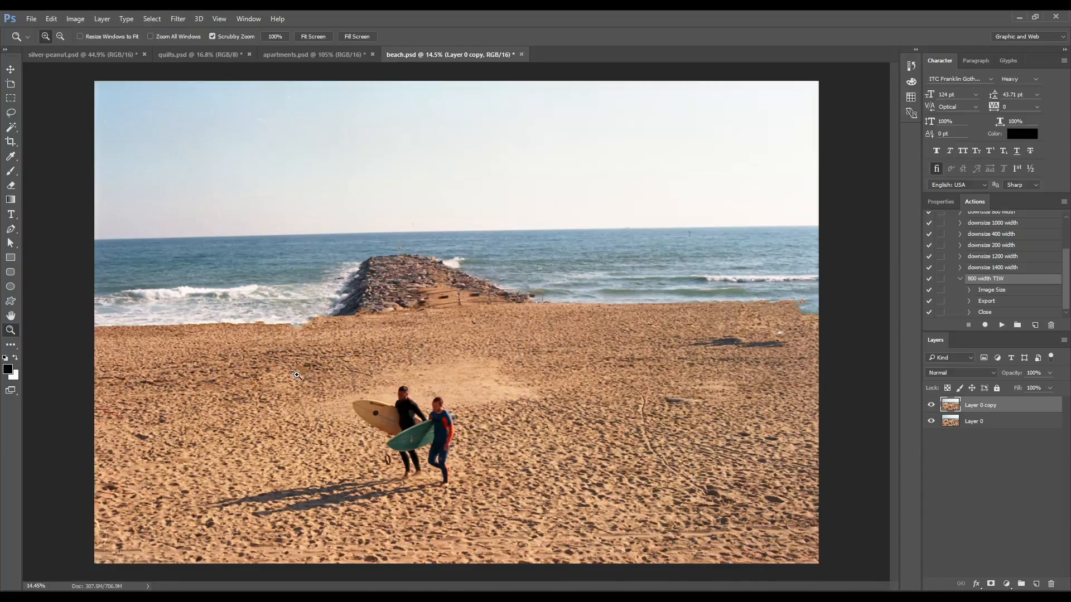
Step: Zoom in and Content-Aware Fill the leftover smudge in the sand
{"action": "left_click", "coordinate": [296, 375]}
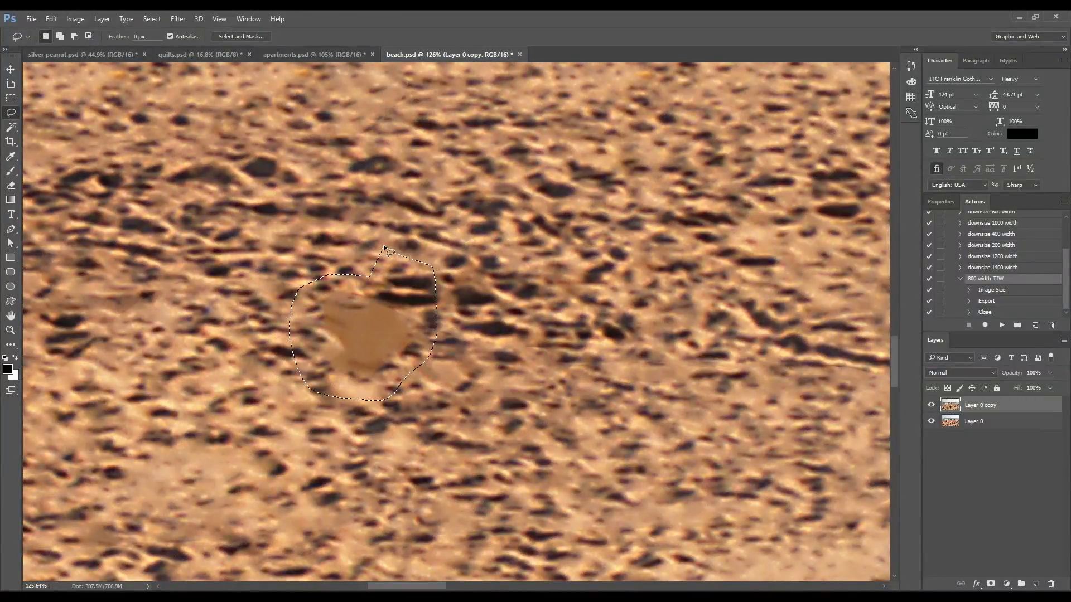
{"action": "left_click", "coordinate": [51, 18]}
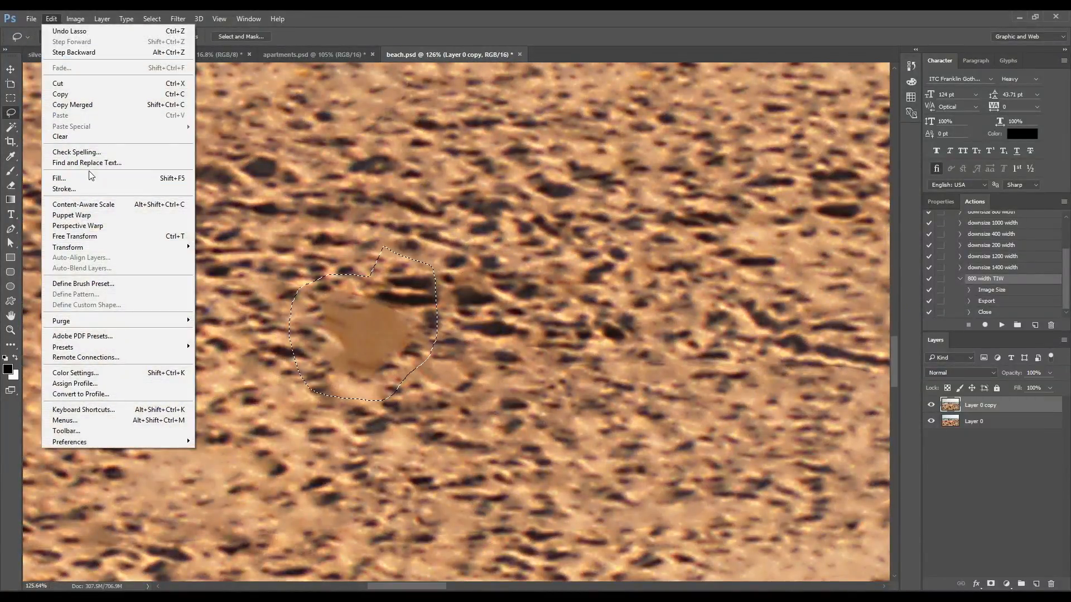
{"action": "left_click", "coordinate": [58, 178]}
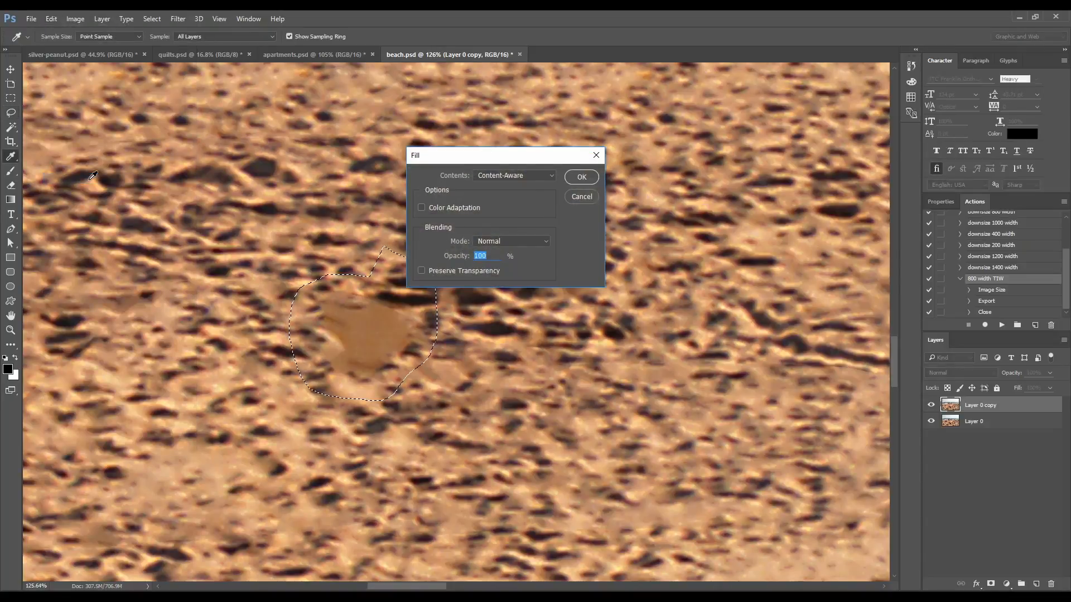
{"action": "left_click", "coordinate": [580, 177]}
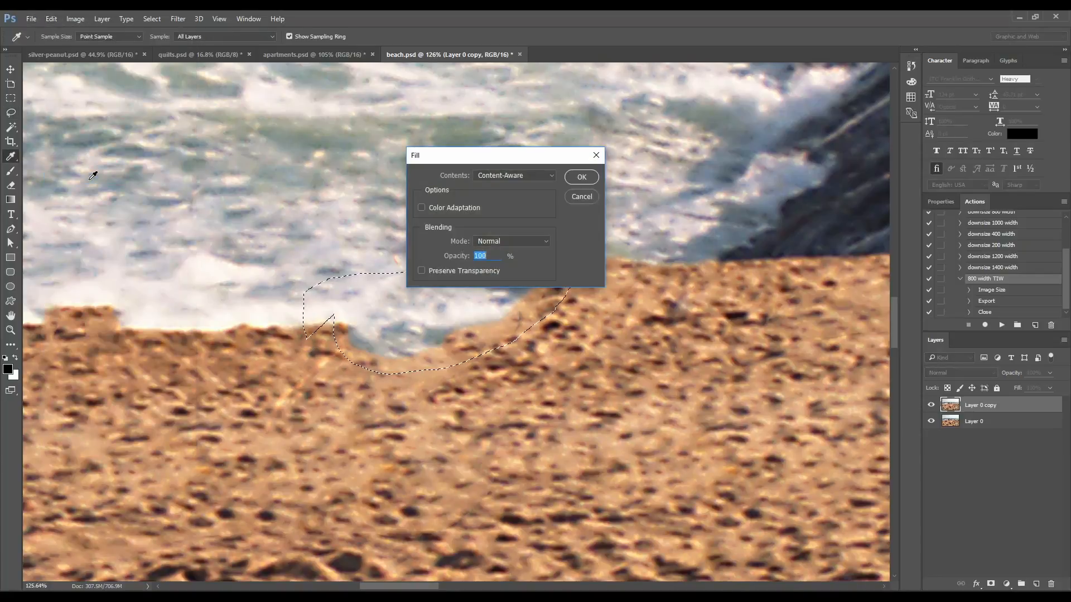
Step: Content-Aware Fill the outlined shoreline and waterline patches
{"action": "left_click", "coordinate": [580, 177]}
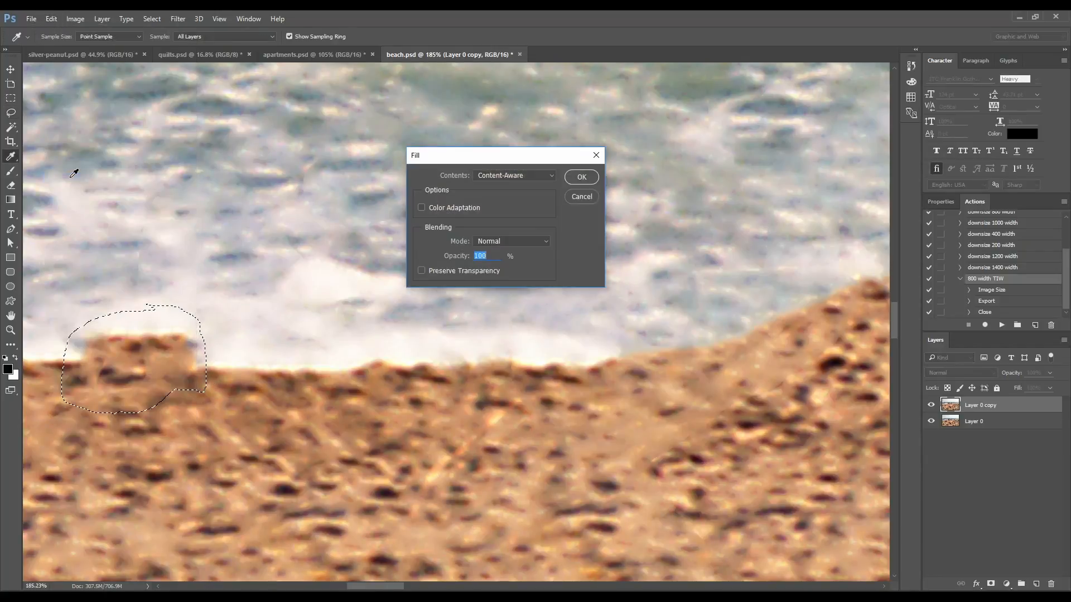
{"action": "left_click", "coordinate": [580, 177]}
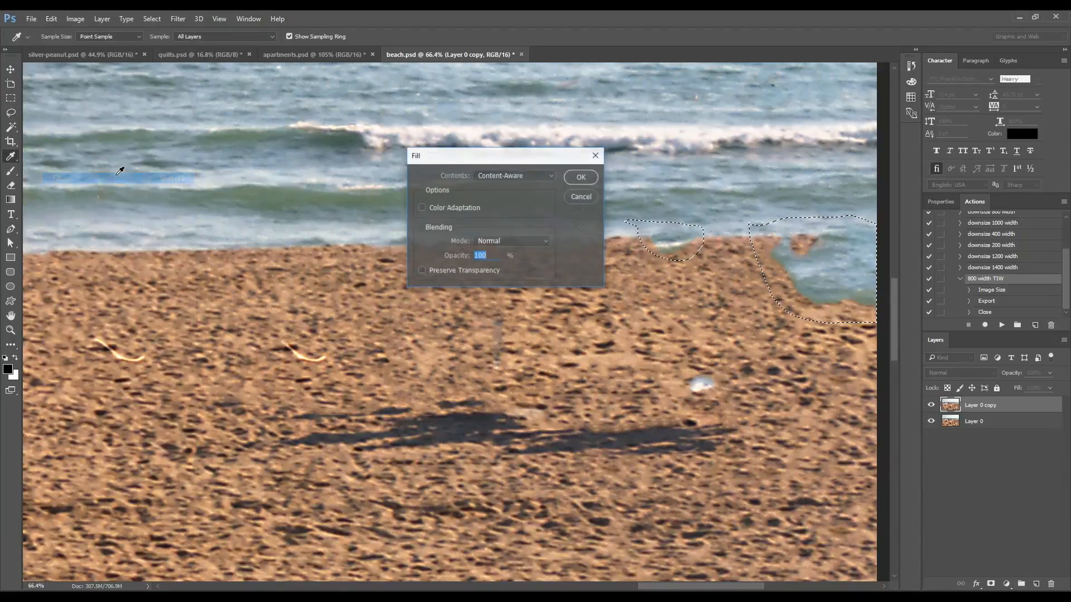
{"action": "left_click", "coordinate": [580, 177]}
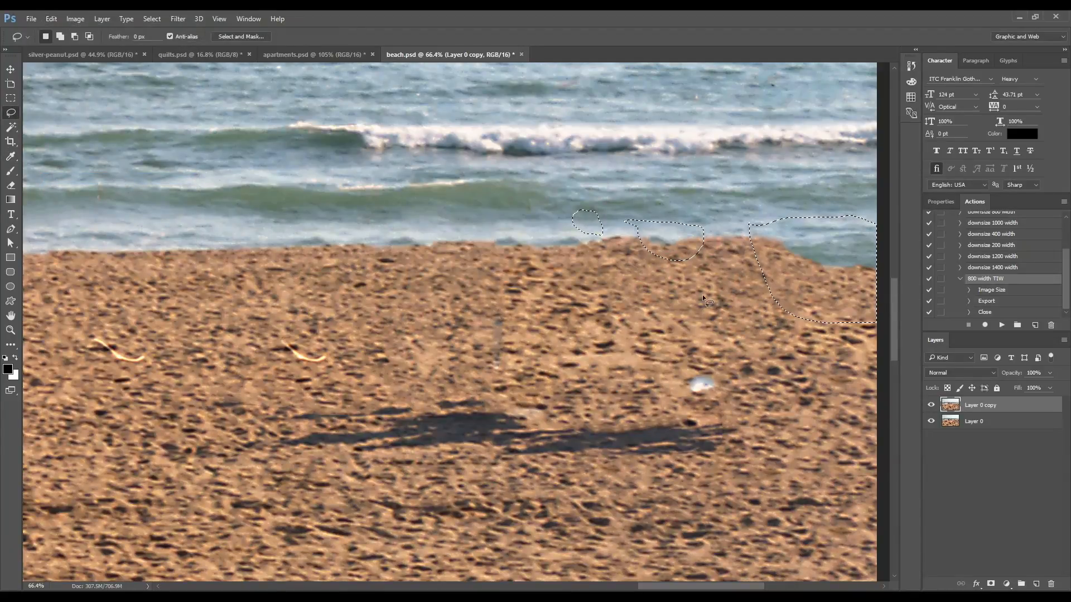
Step: Content-Aware Fill the remaining shoreline areas
{"action": "left_click", "coordinate": [51, 18]}
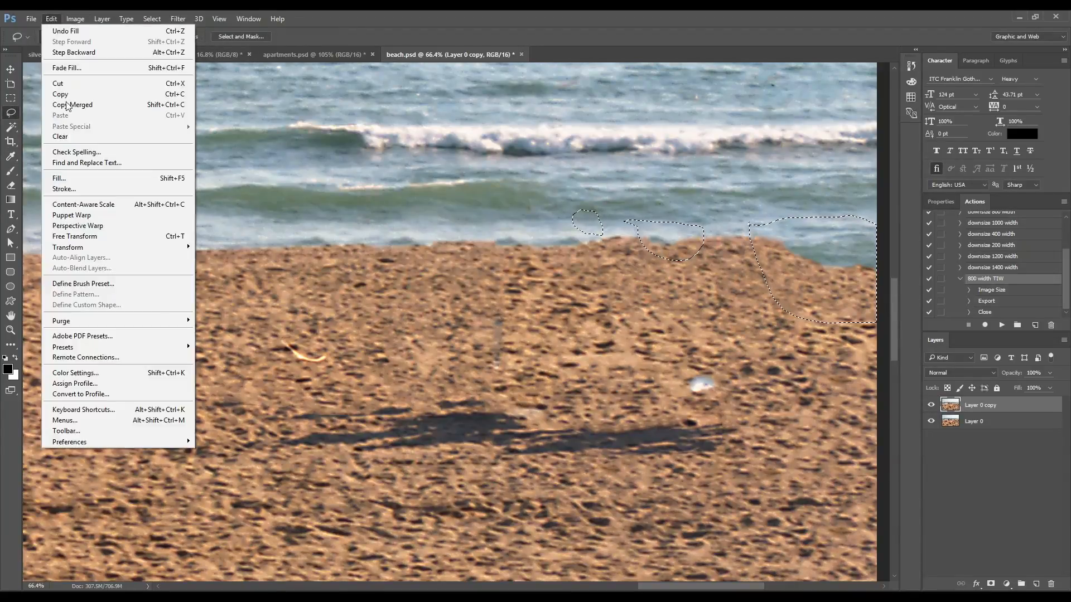
{"action": "left_click", "coordinate": [60, 179]}
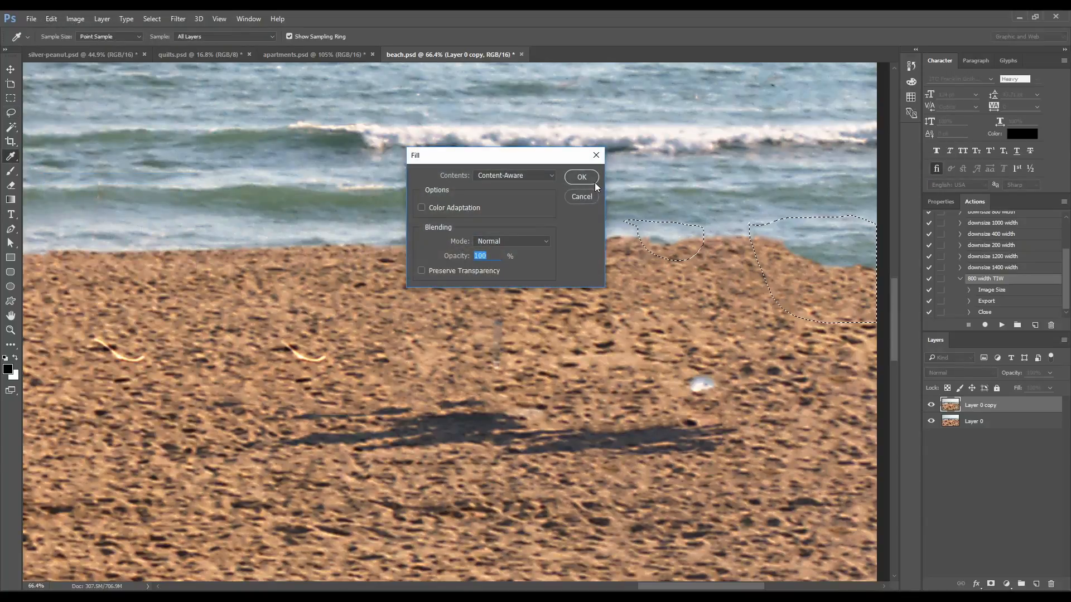
{"action": "left_click", "coordinate": [580, 177]}
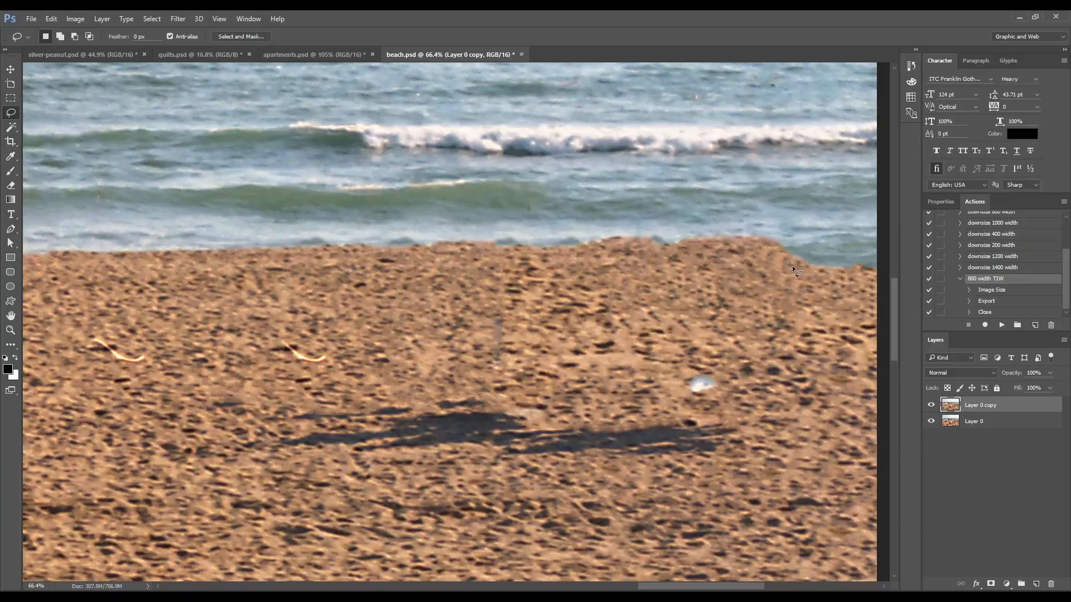
{"action": "left_click", "coordinate": [11, 142]}
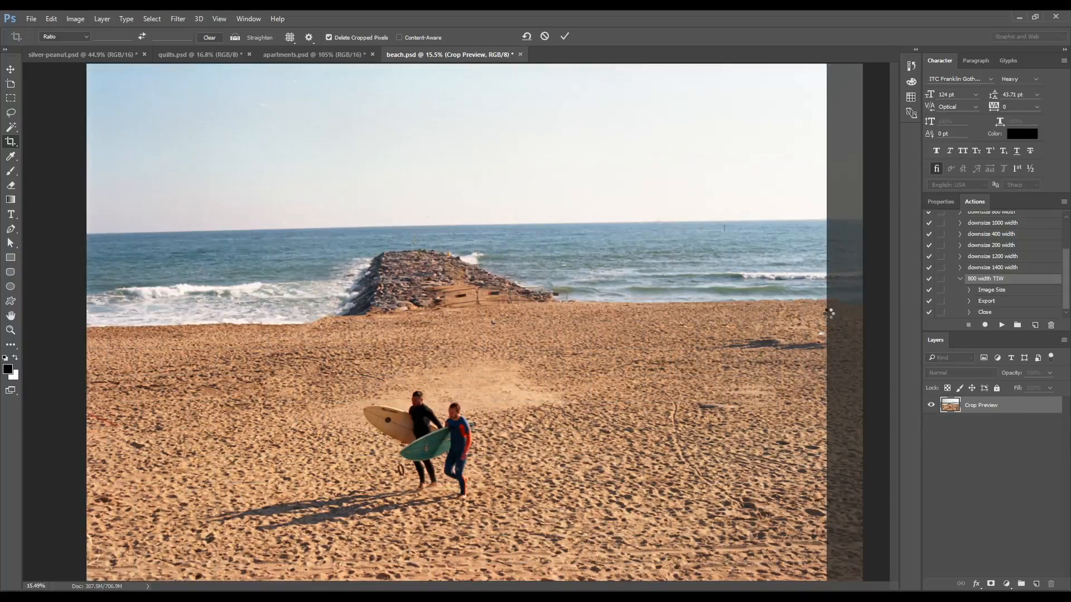
Step: Commit the crop that trims the beach photo's ragged right edge
{"action": "left_click", "coordinate": [563, 37]}
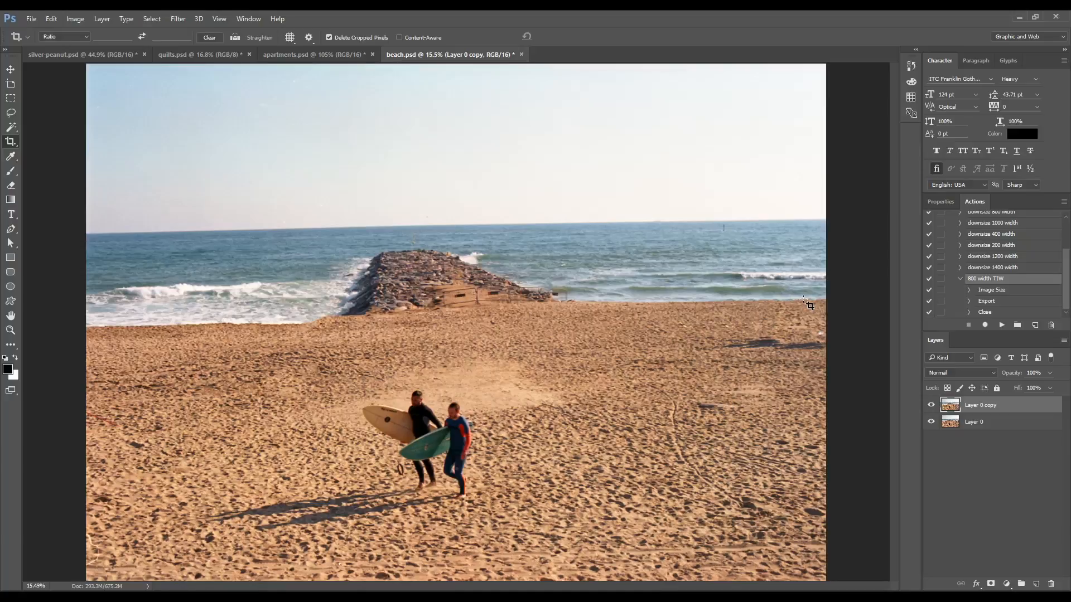
{"action": "mouse_move", "coordinate": [442, 213]}
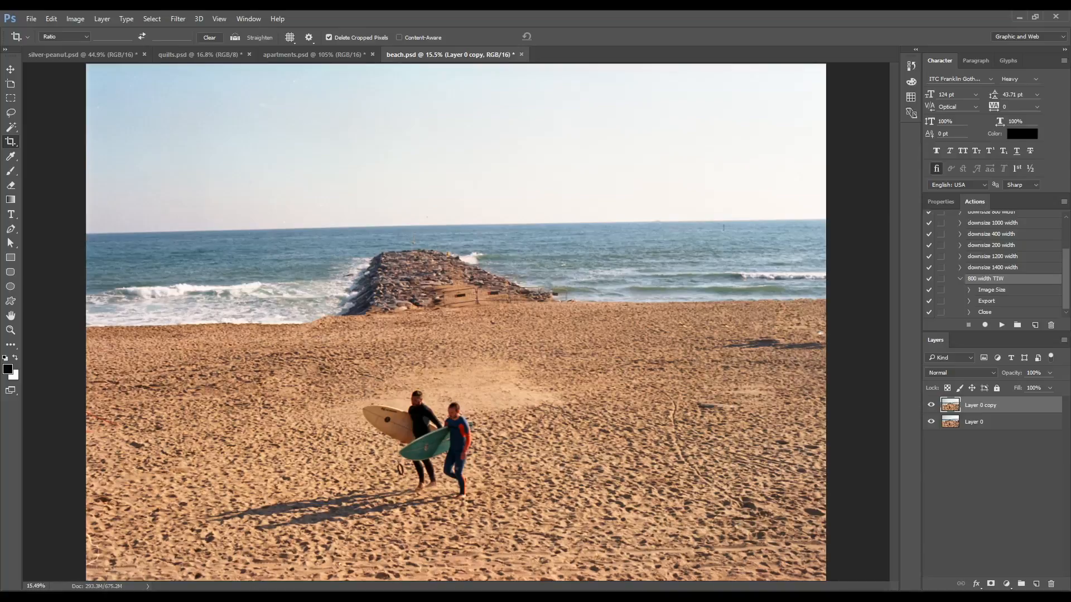
{"action": "mouse_move", "coordinate": [220, 414]}
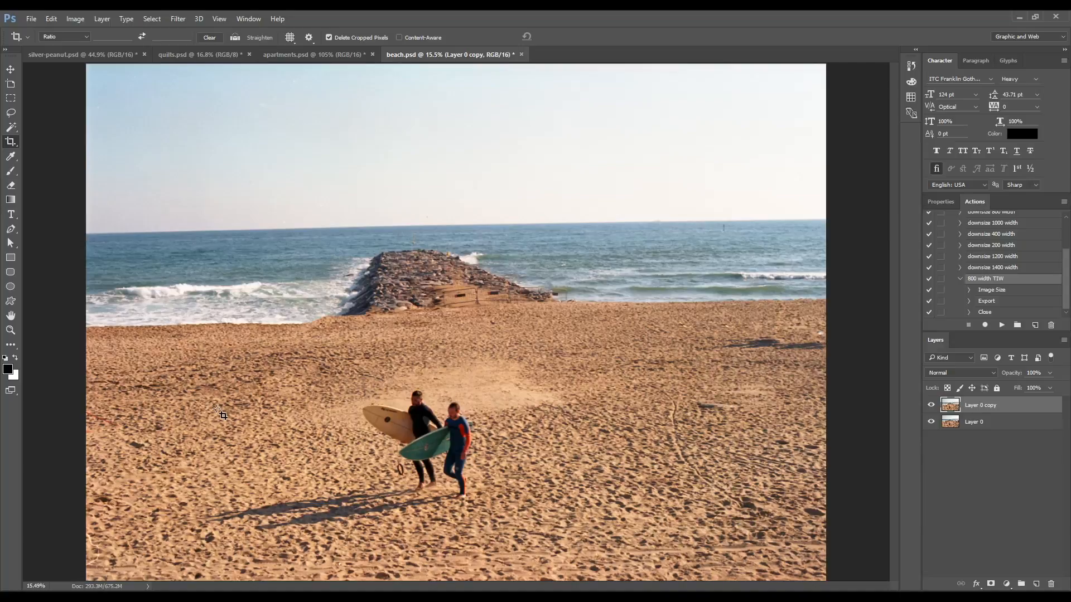
{"action": "mouse_move", "coordinate": [508, 424]}
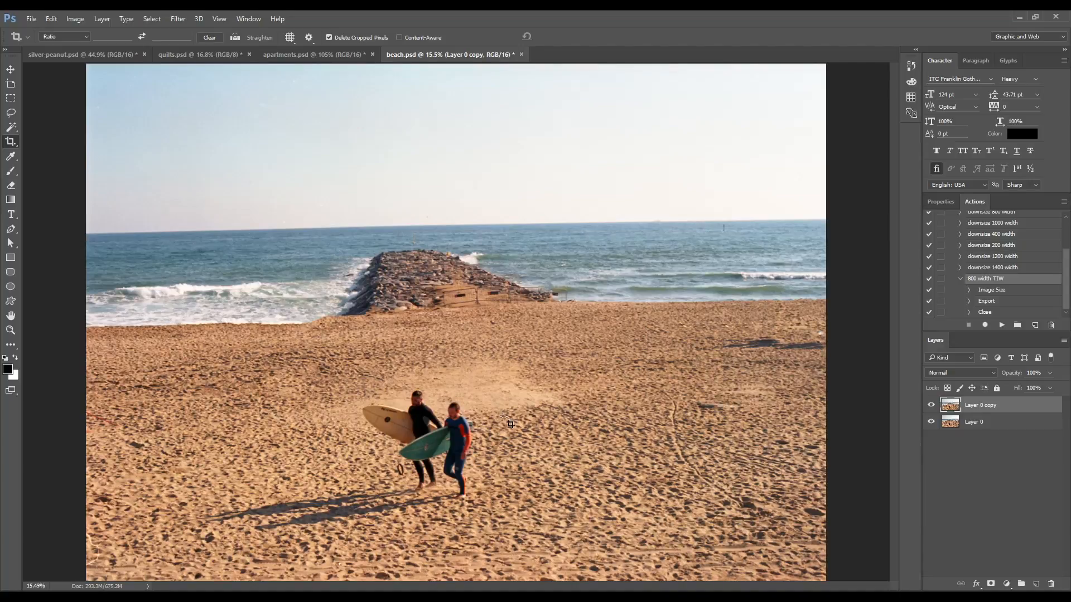